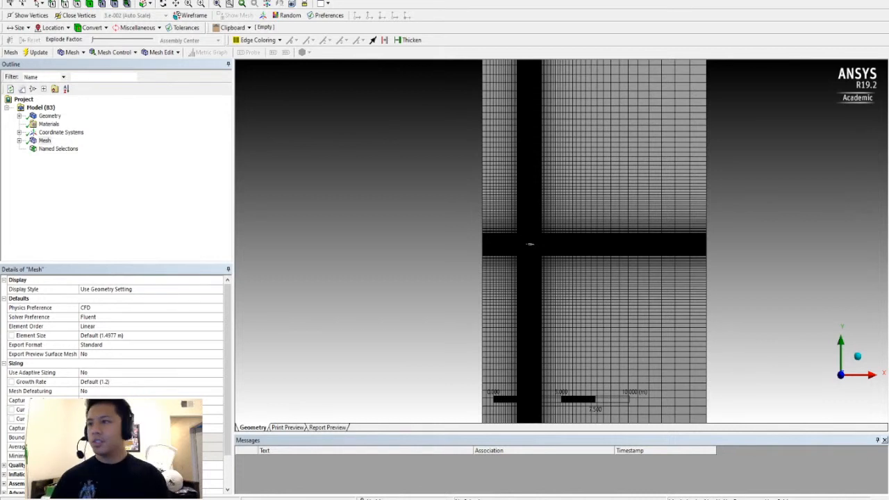
mouse_move(528, 256)
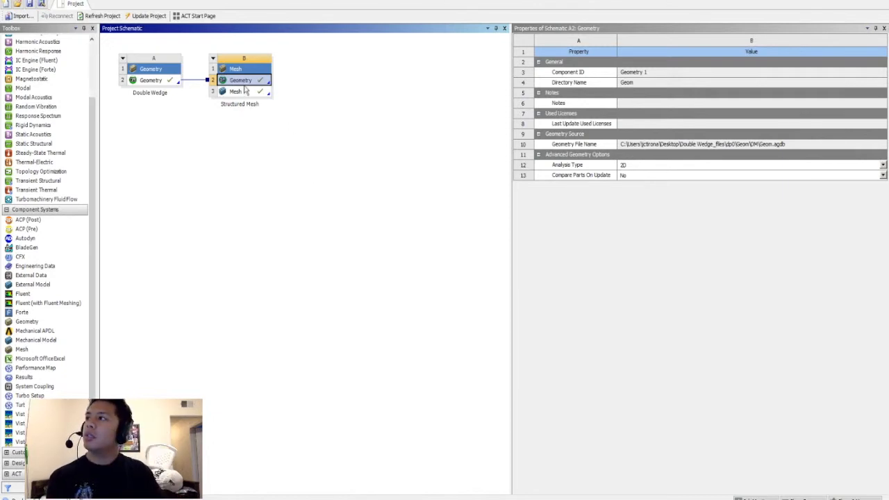
Select the Mesh cell in the Workbench schematic and bring up its actions to update it
click(235, 92)
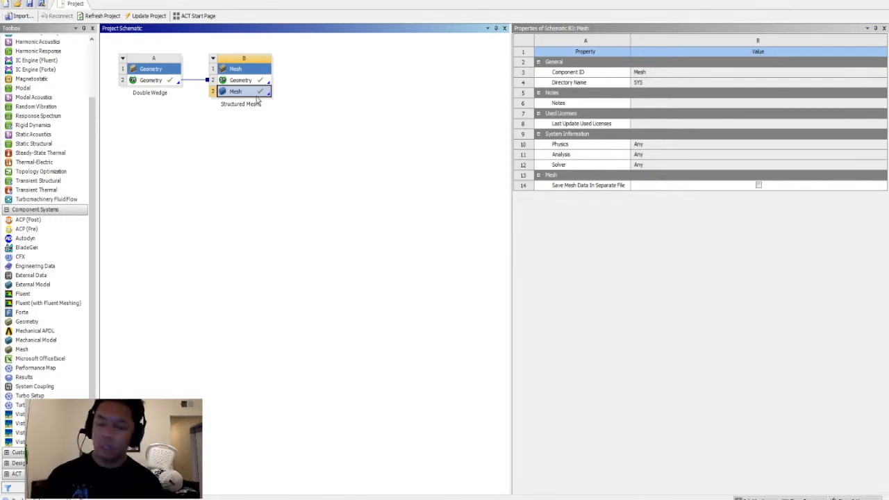
right_click(236, 91)
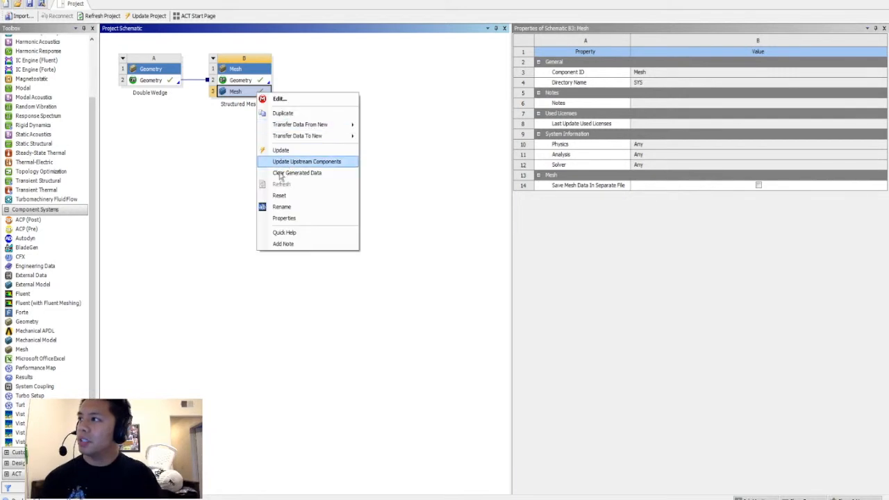
mouse_move(234, 197)
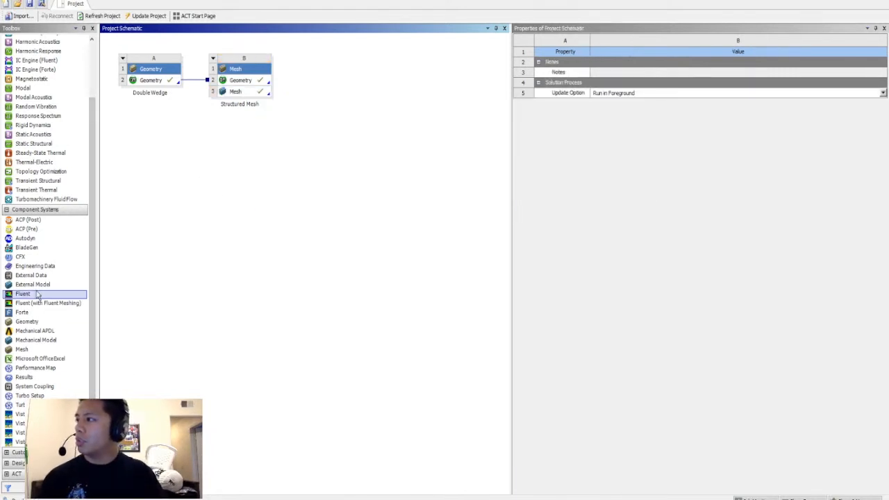
mouse_move(23, 295)
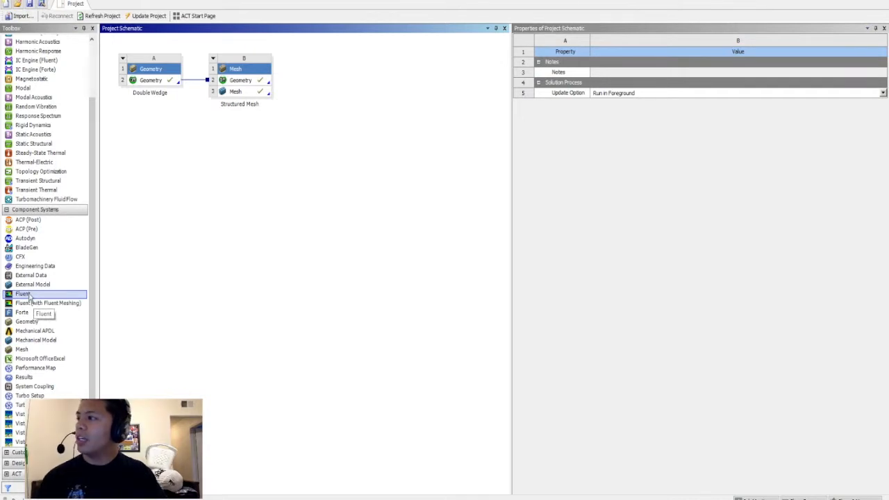
Drop a Fluent system onto the Mesh cell, name it 'Mach 2.0', and update the mesh into it
drag(28, 294, 275, 159)
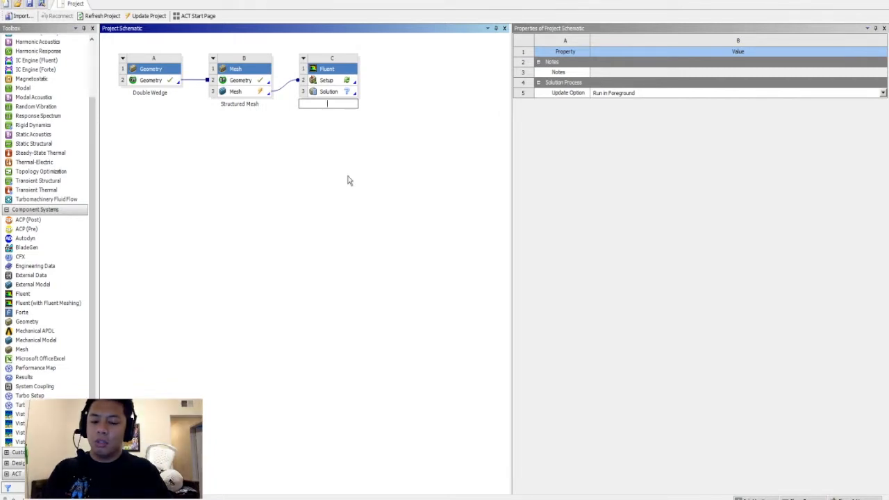
text(Mach 2.0)
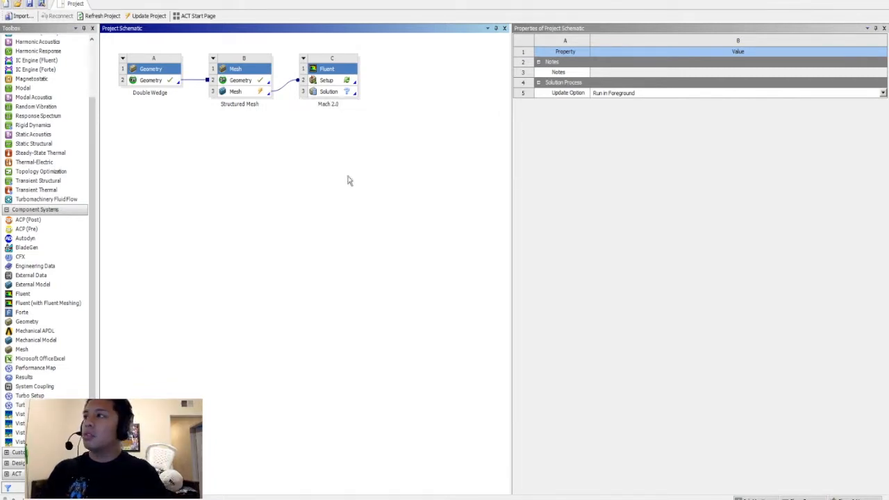
click(327, 80)
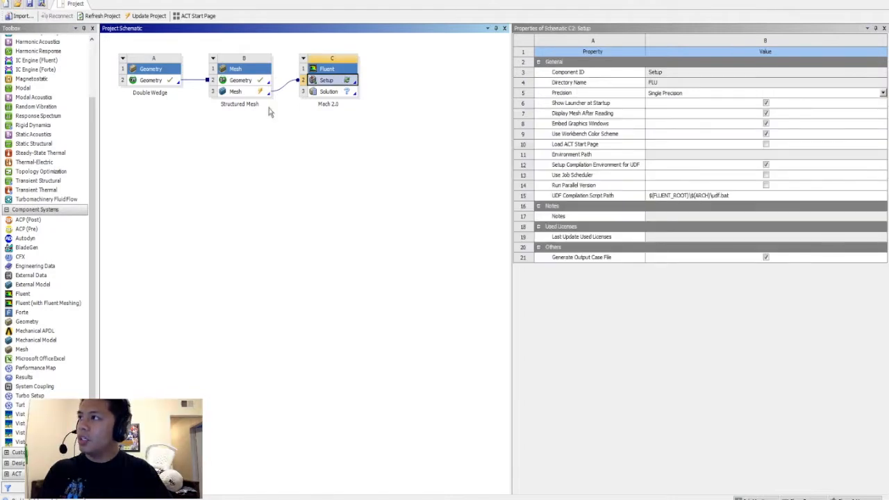
mouse_move(260, 103)
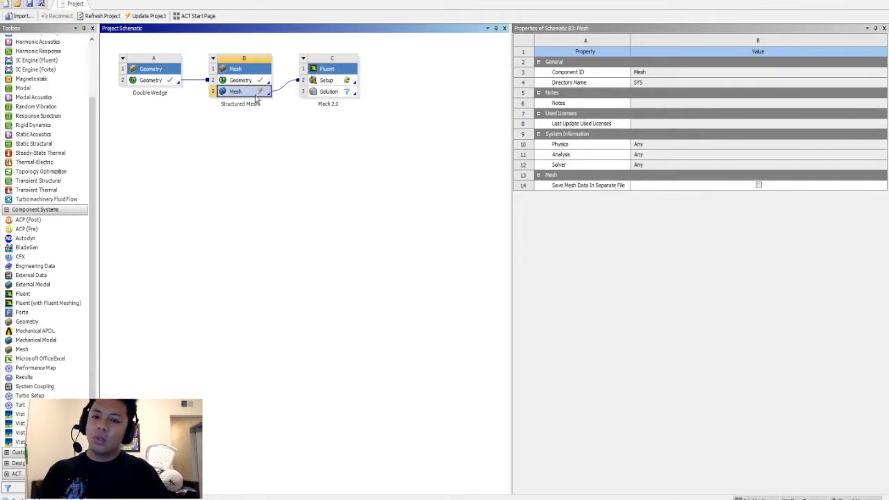
right_click(237, 92)
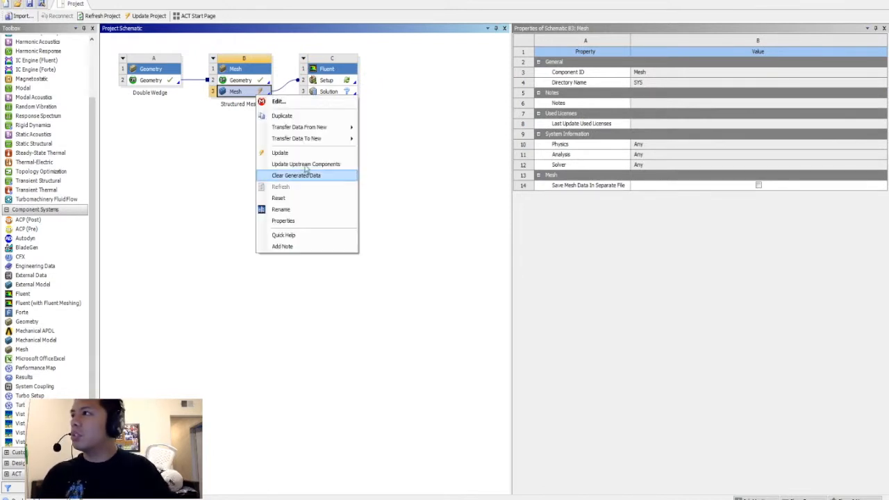
click(296, 175)
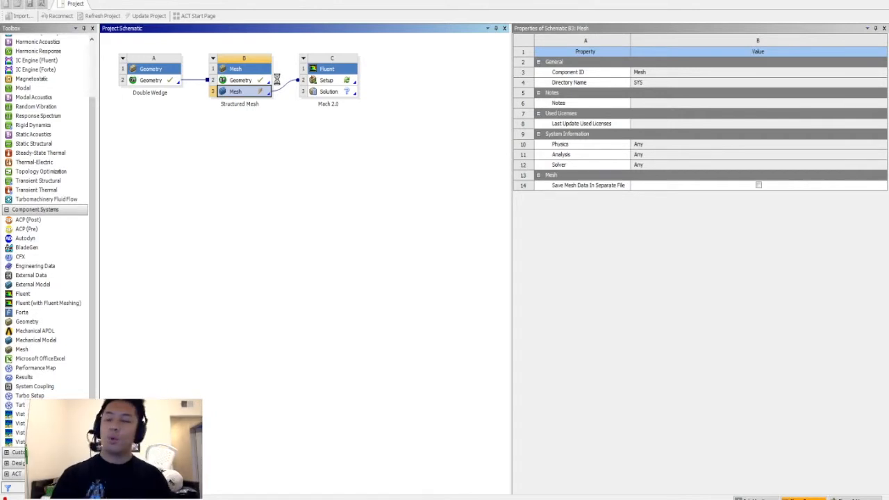
mouse_move(276, 133)
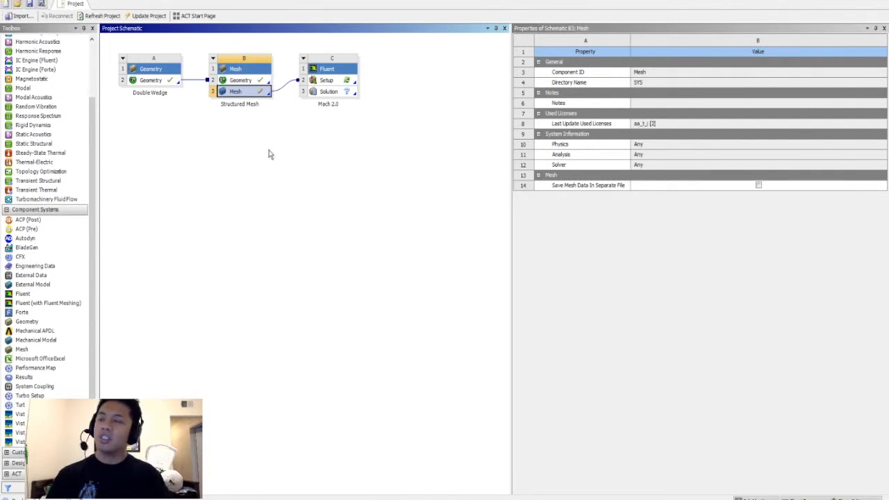
Launch the Mach 2.0 Setup cell and choose parallel processing in the Fluent launcher
click(326, 79)
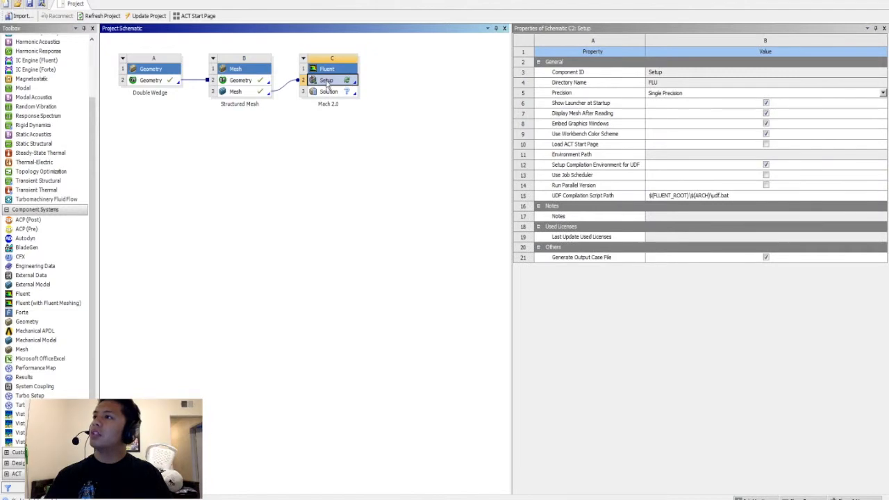
double_click(331, 79)
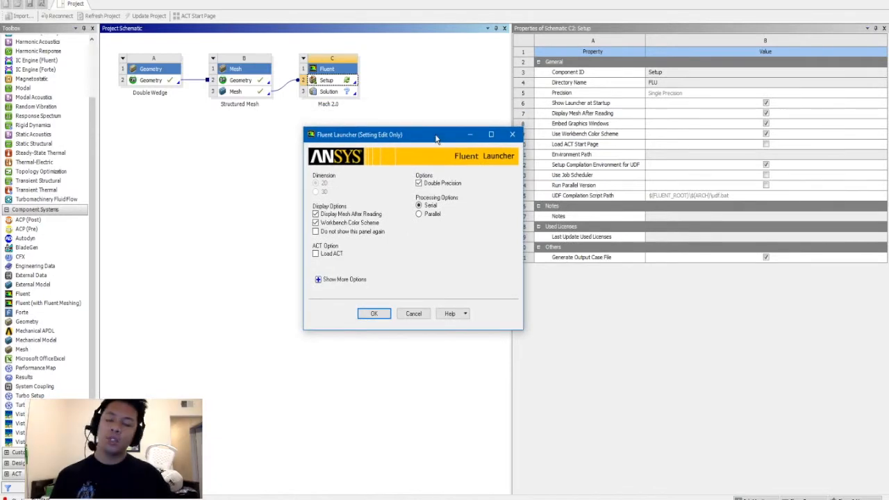
mouse_move(392, 217)
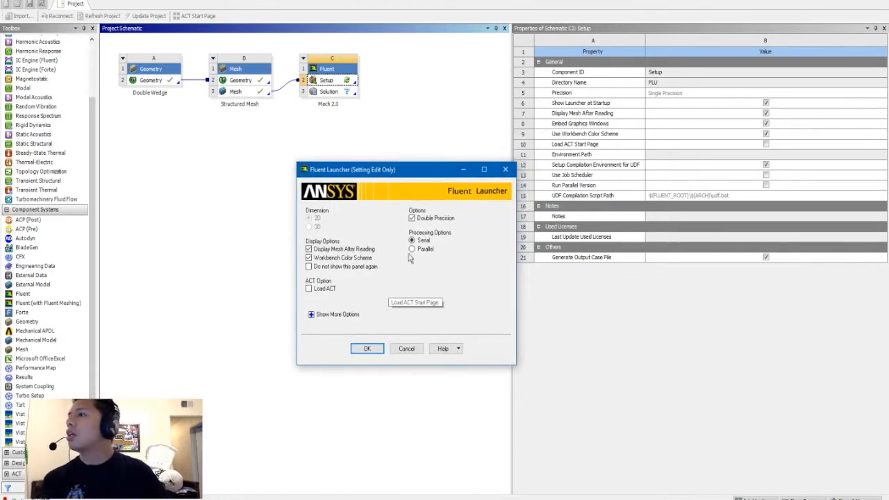
click(411, 249)
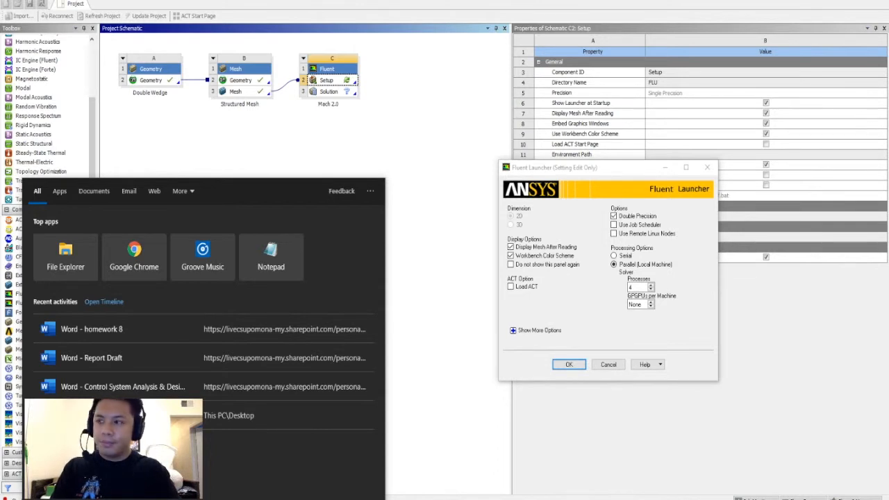
text(task m)
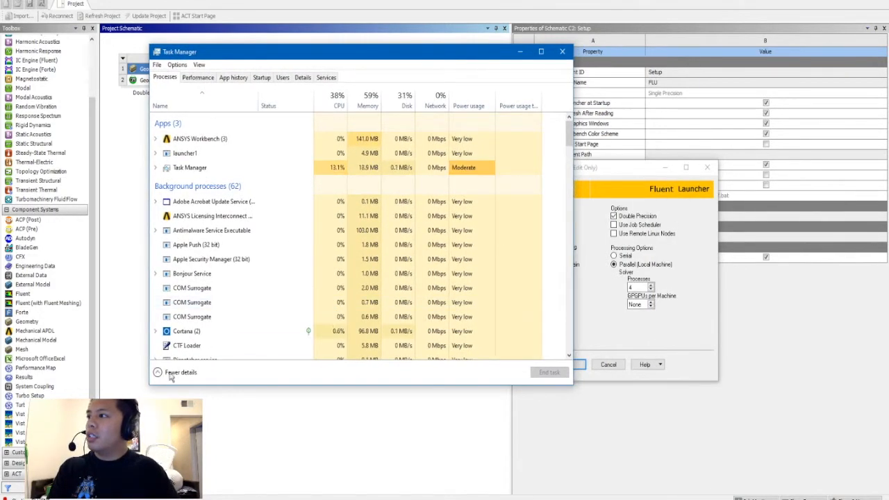
click(181, 373)
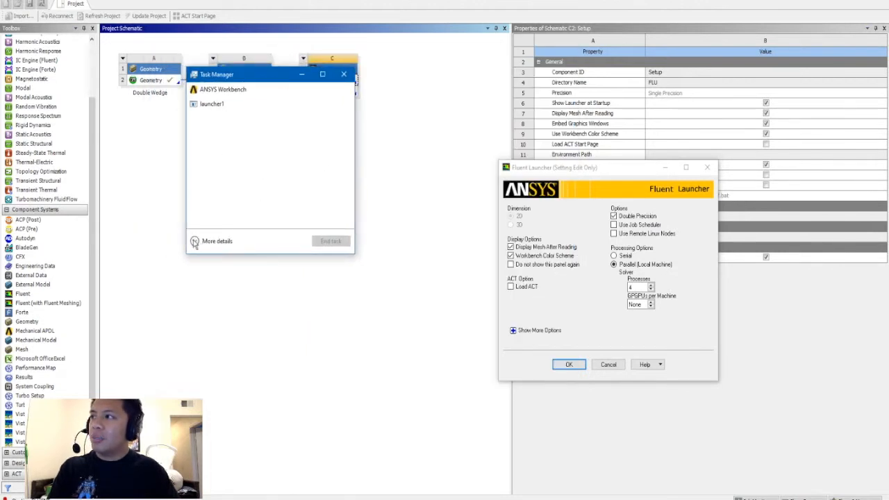
click(217, 242)
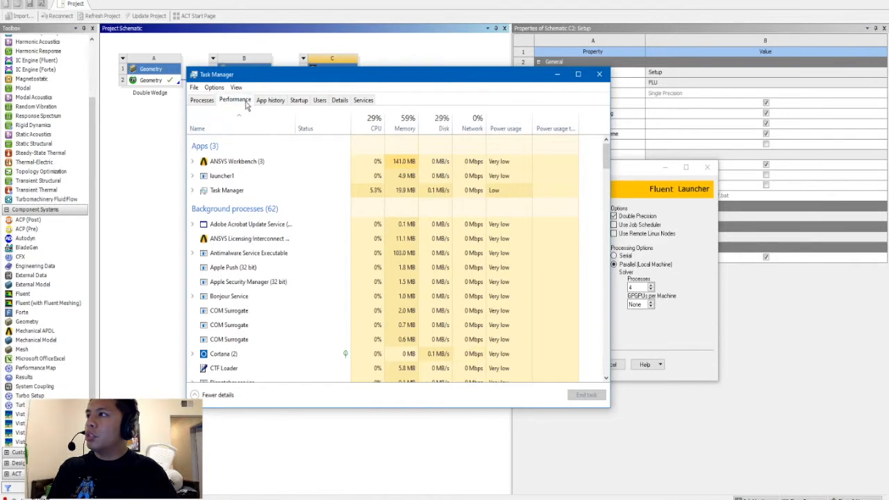
click(235, 100)
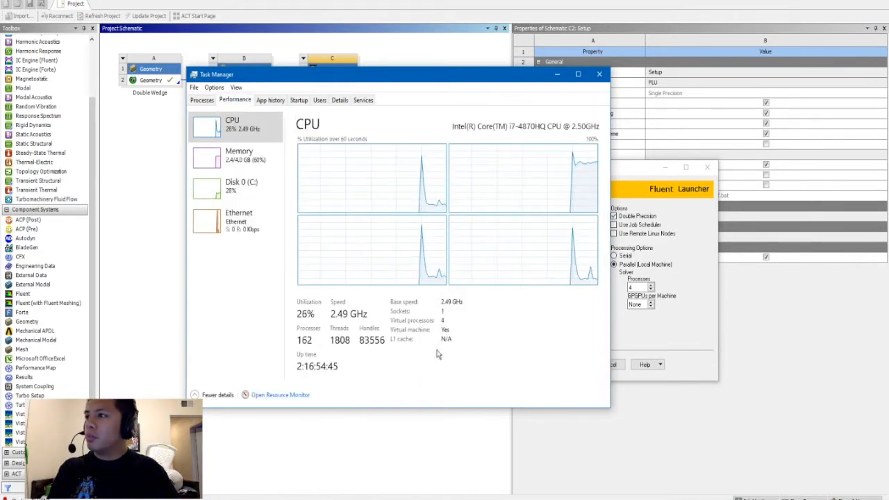
mouse_move(406, 345)
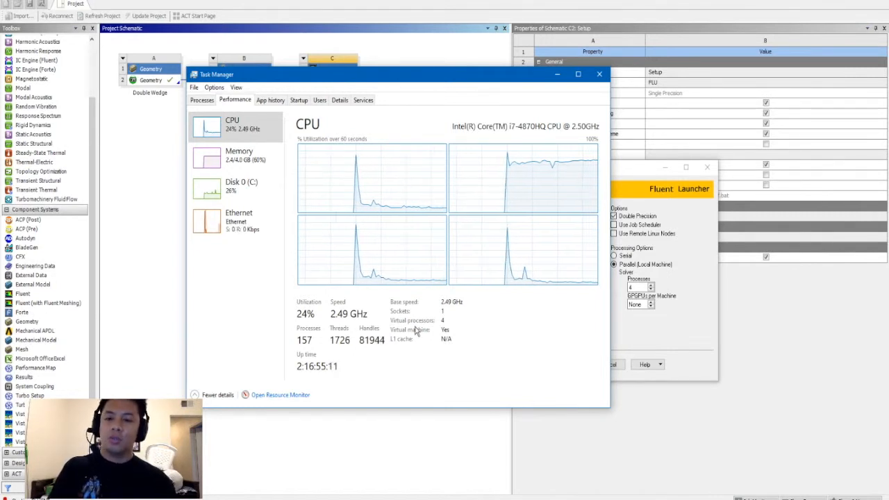
mouse_move(406, 360)
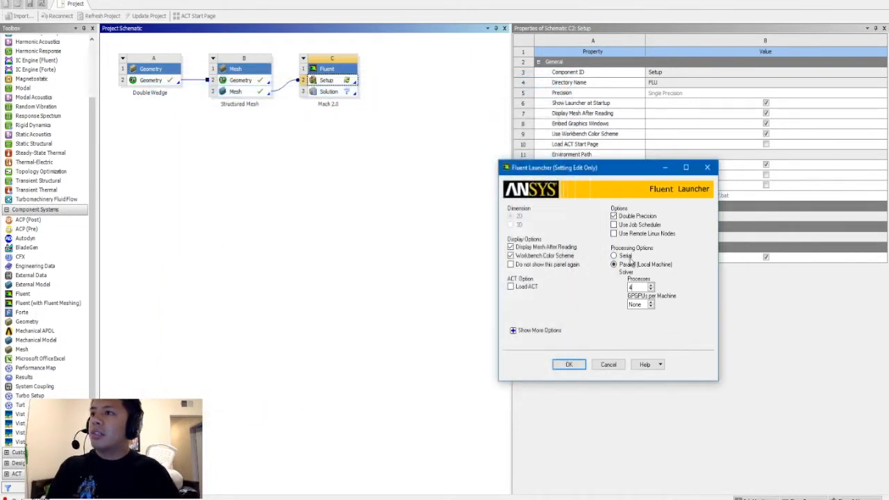
Confirm the launcher settings so Fluent starts and reads the double wedge mesh
click(570, 364)
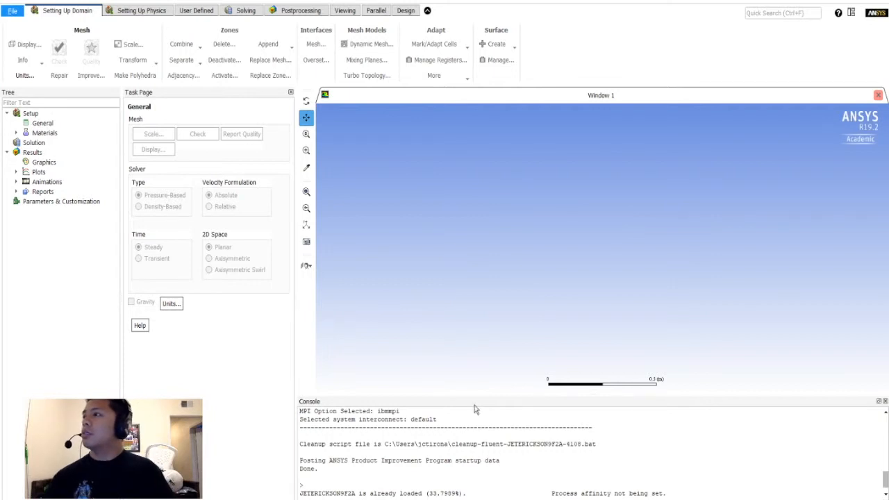
mouse_move(499, 441)
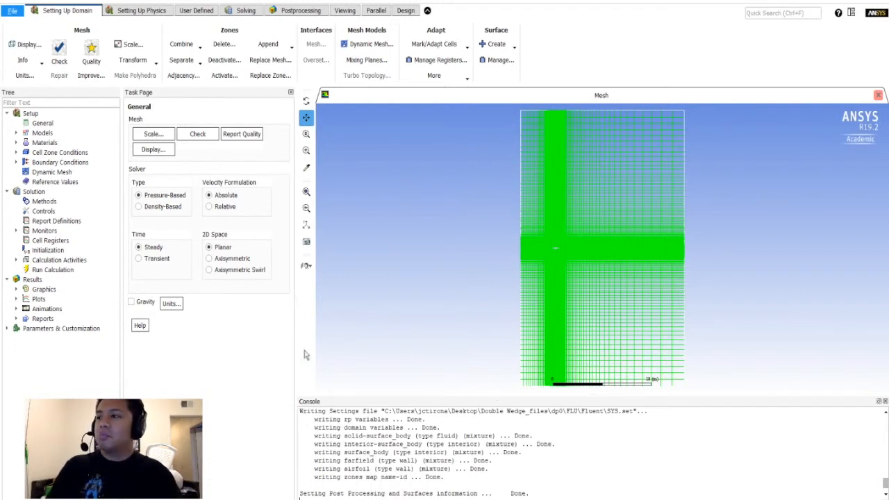
mouse_move(420, 254)
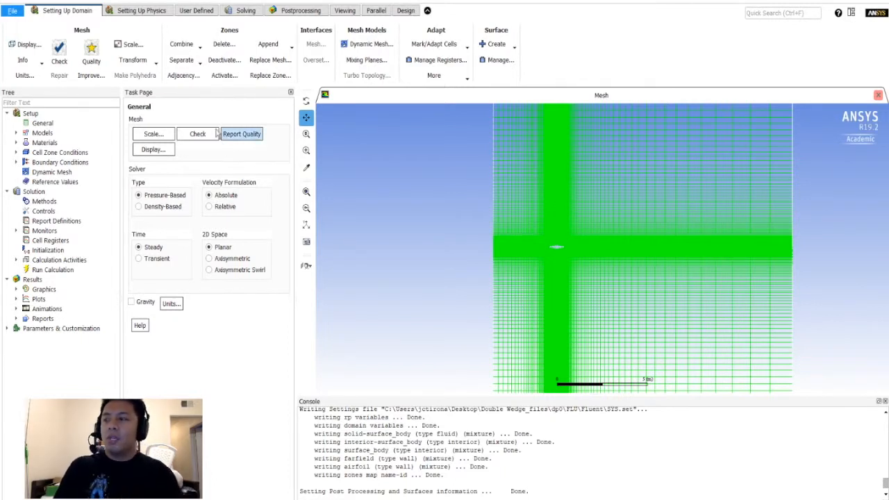
mouse_move(394, 191)
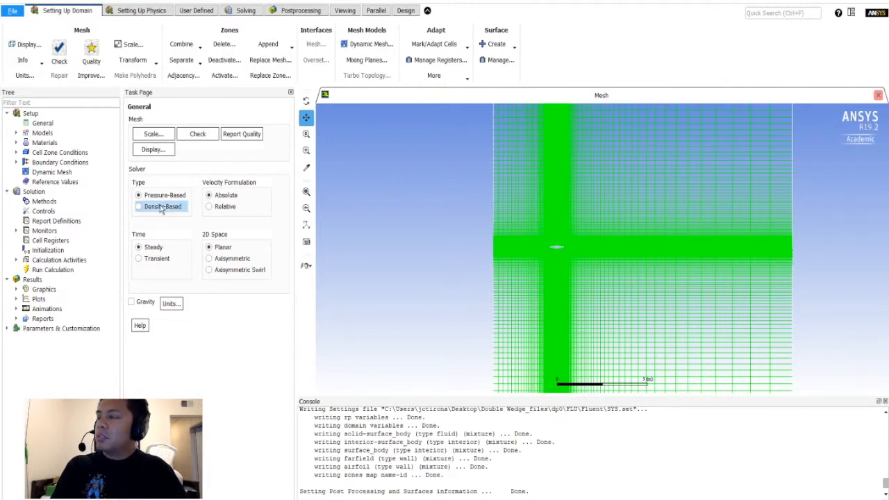
Choose the density-based solver type and keep the steady time formulation
click(139, 206)
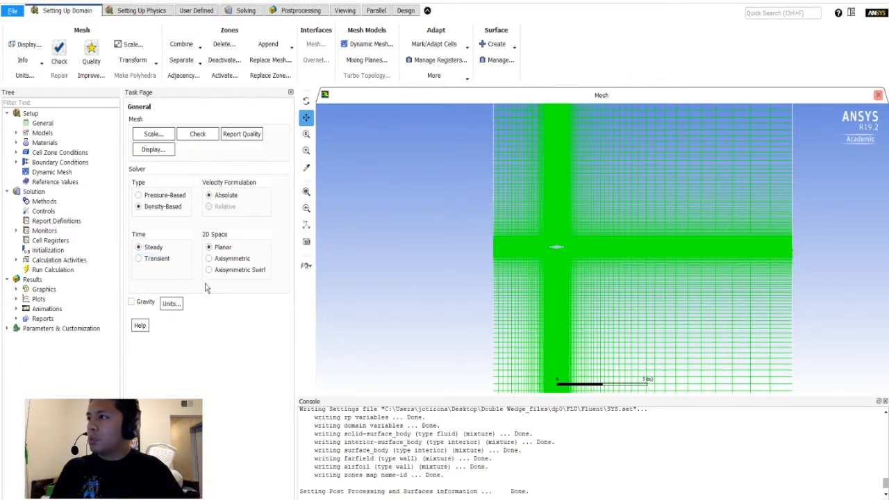
click(139, 258)
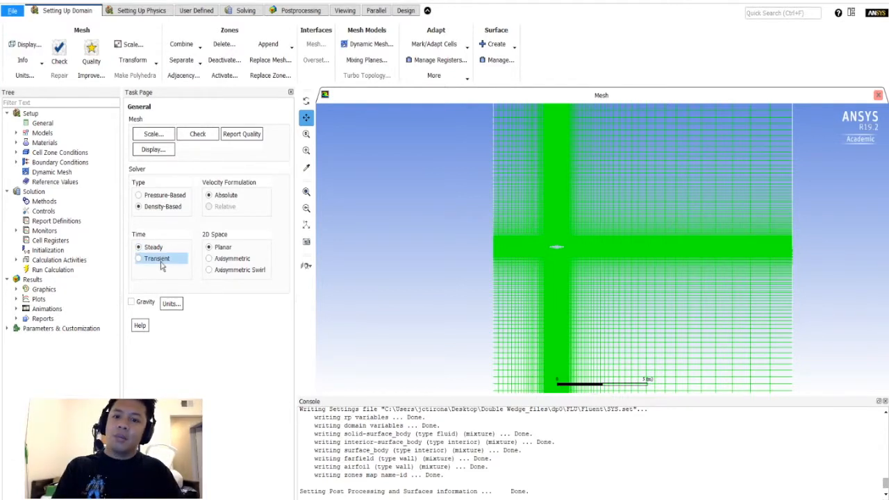
click(139, 247)
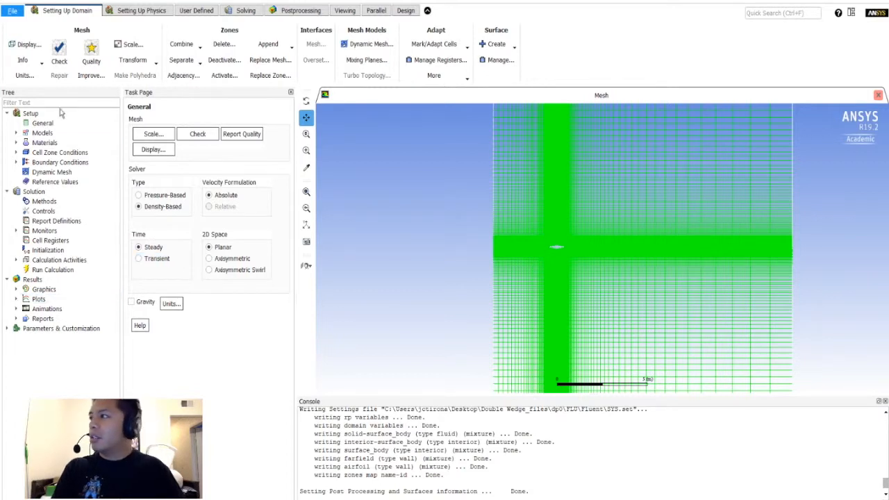
Enable the energy equation under Models
click(17, 133)
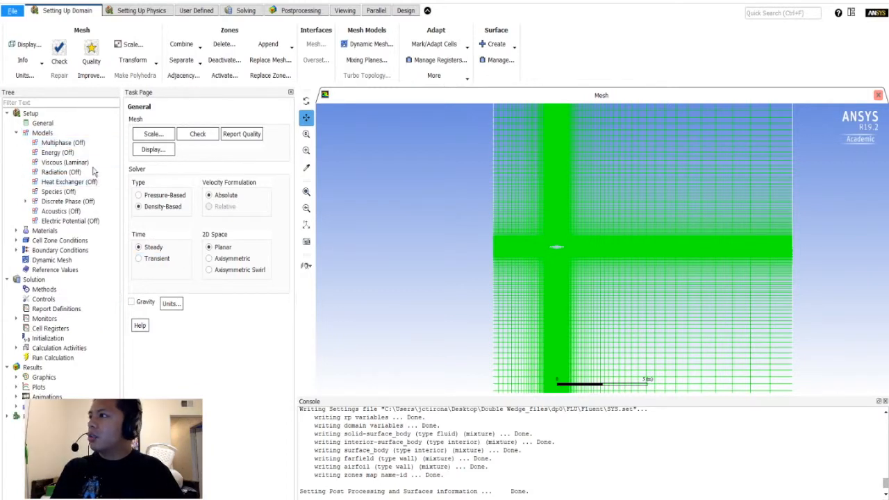
click(57, 152)
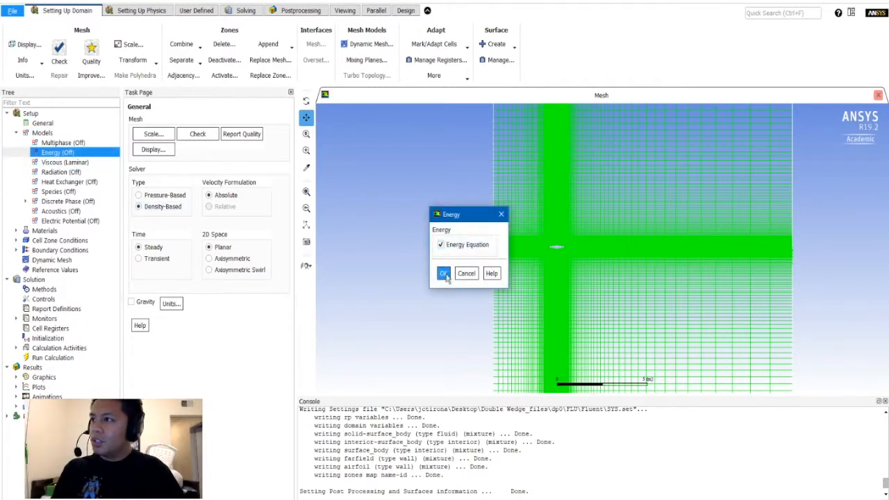
click(445, 273)
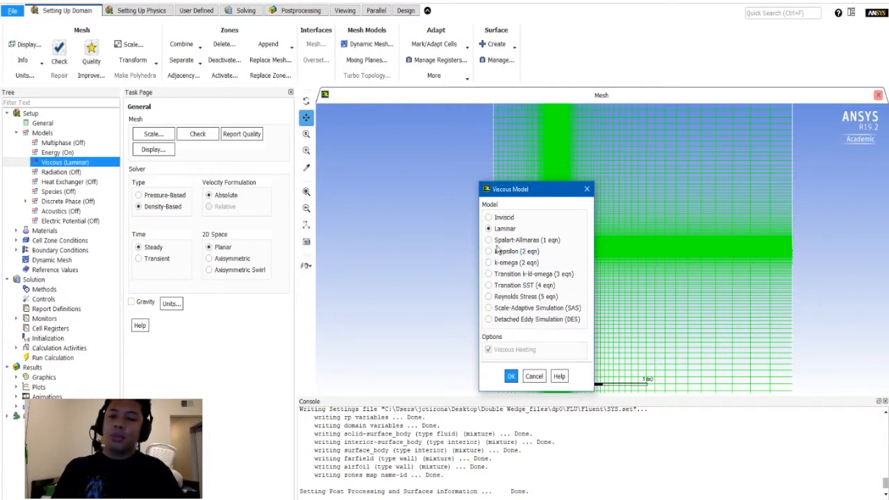
Set the viscous model to Spalart-Allmaras (1 eqn) with vorticity-based production and apply it
click(489, 239)
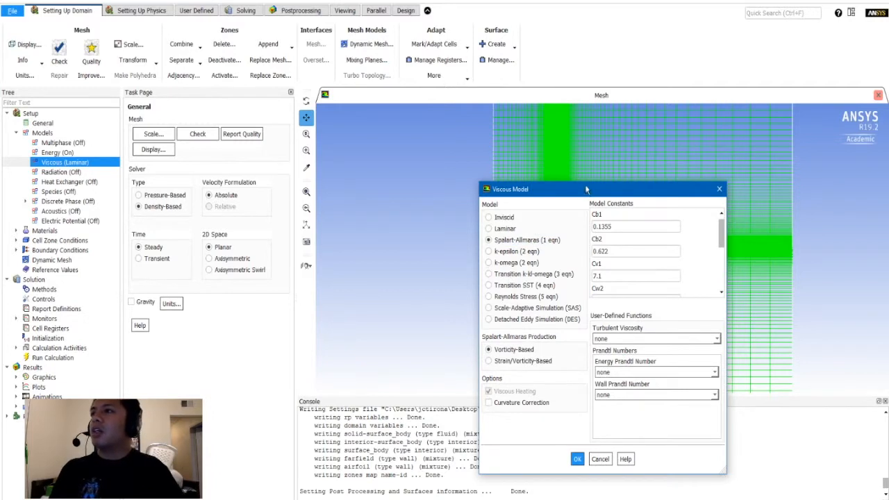
drag(586, 189, 618, 121)
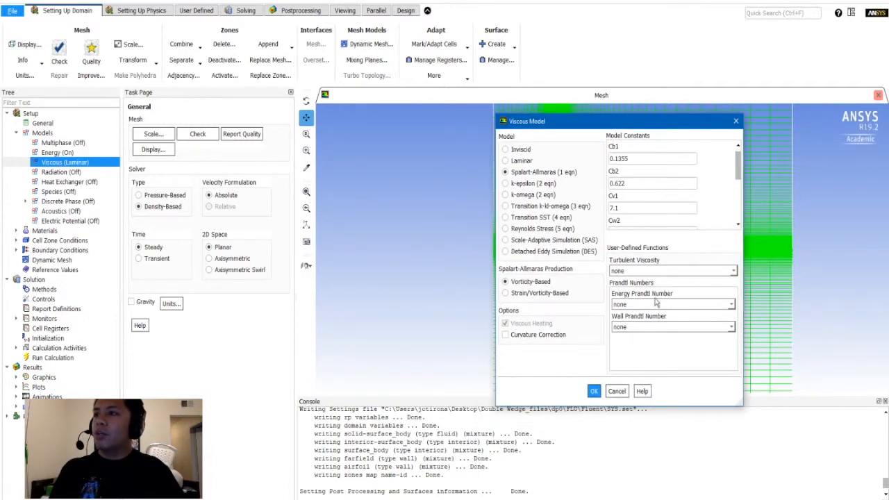
click(506, 280)
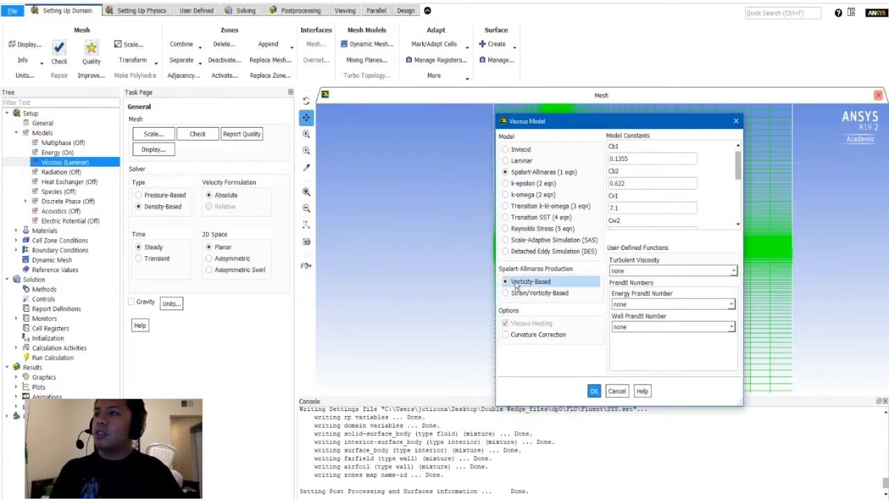
click(530, 281)
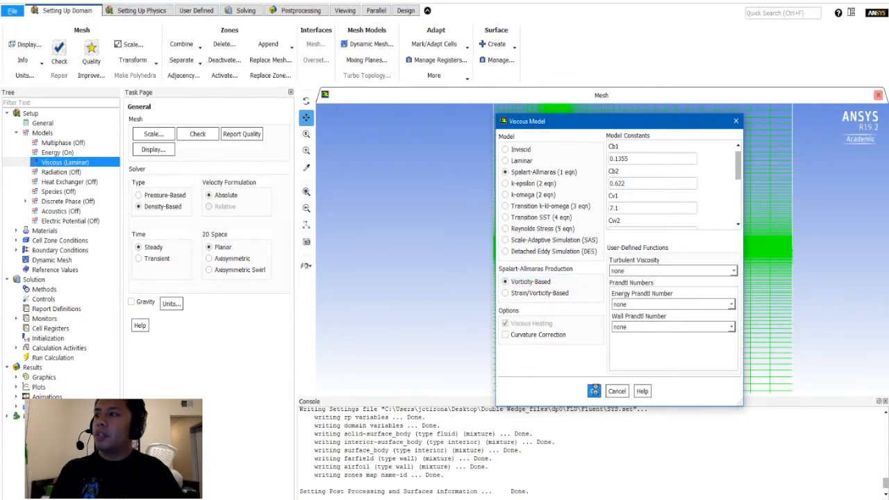
click(595, 391)
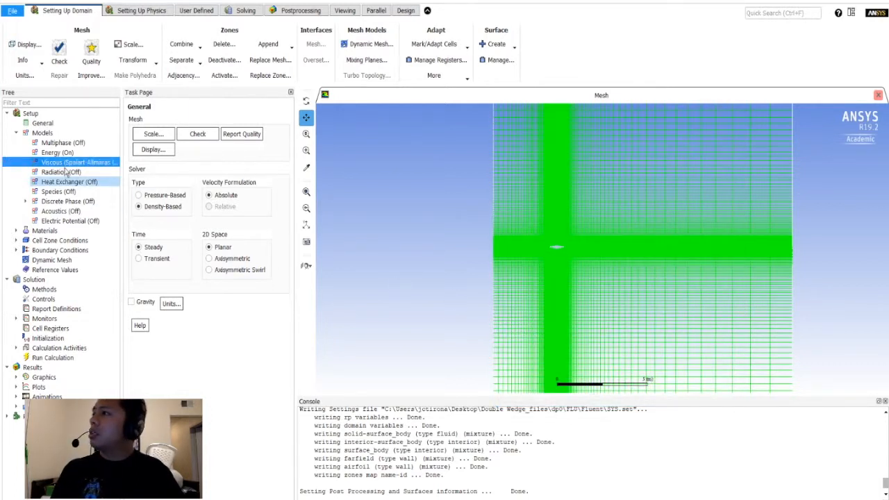
click(44, 230)
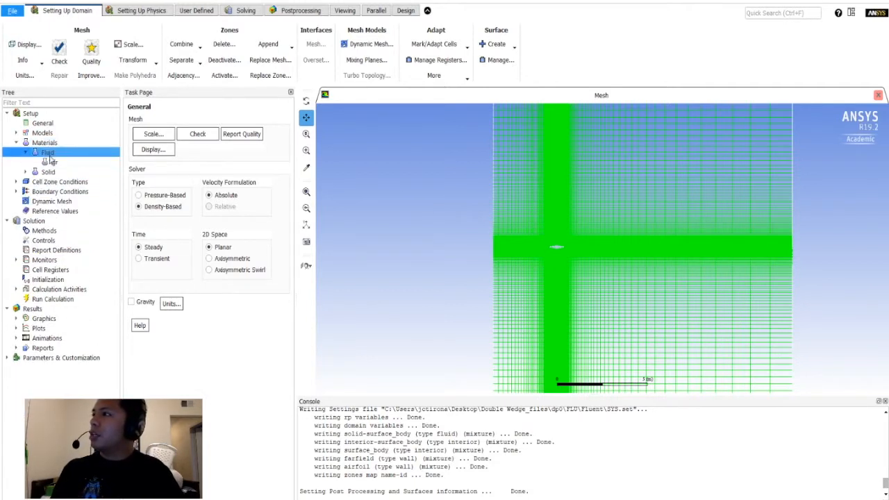
Give air ideal-gas density and Sutherland three-coefficient viscosity
click(53, 161)
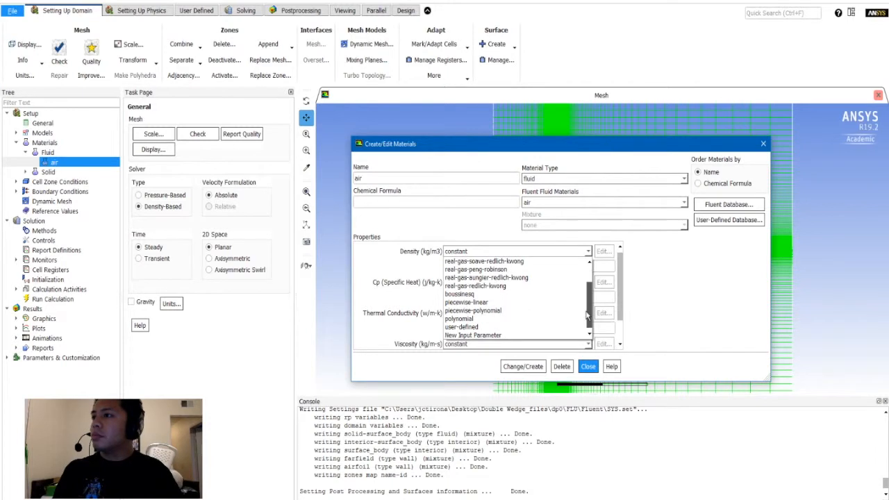
click(465, 250)
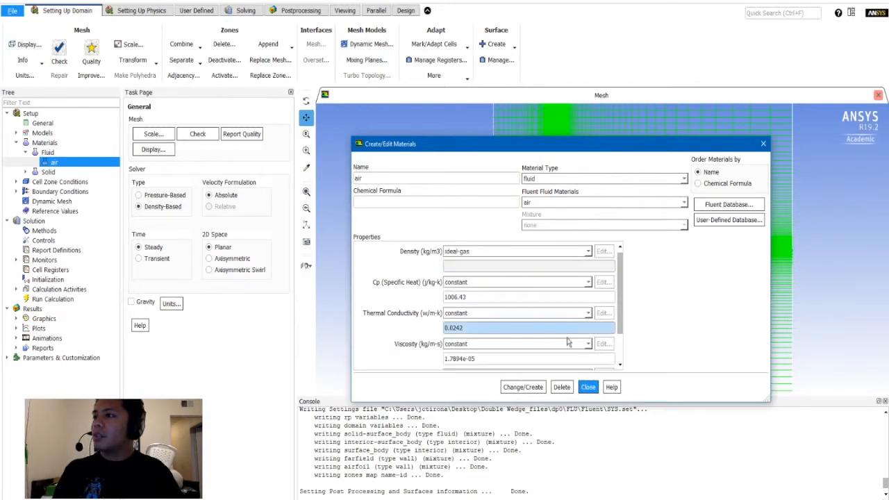
click(589, 343)
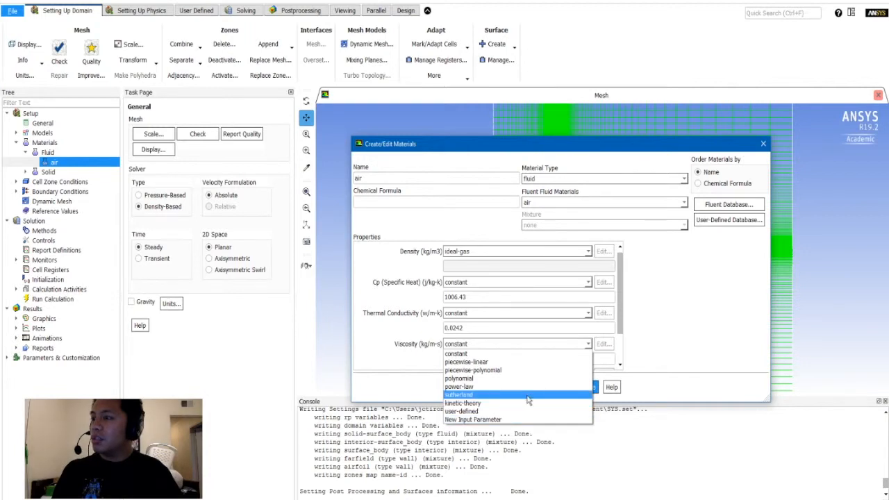
click(459, 394)
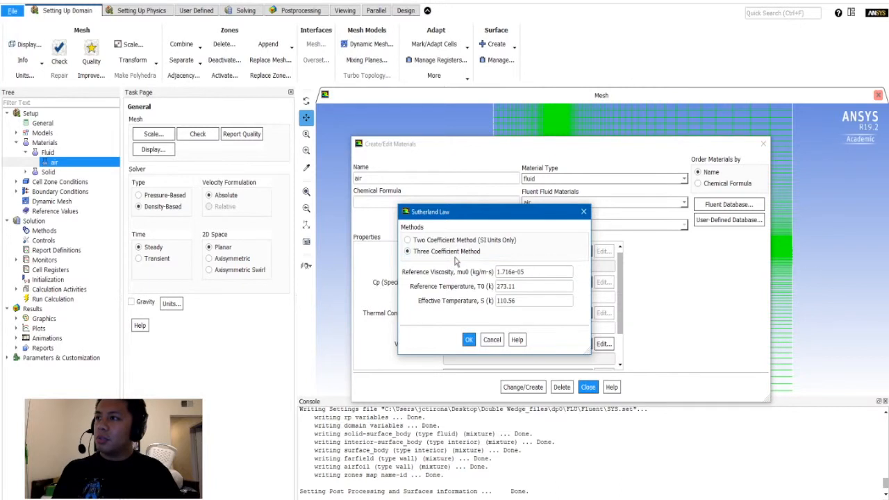
click(469, 339)
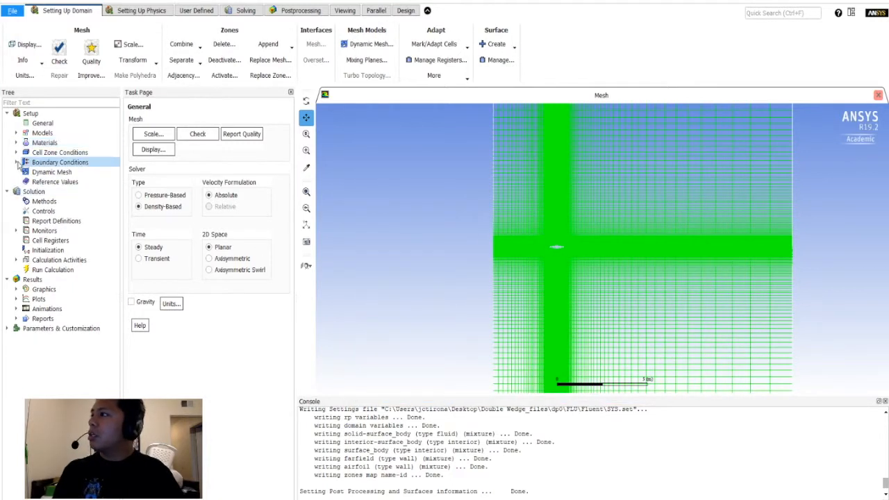
Go to Boundary Conditions and bring up the farfield zone settings
click(60, 151)
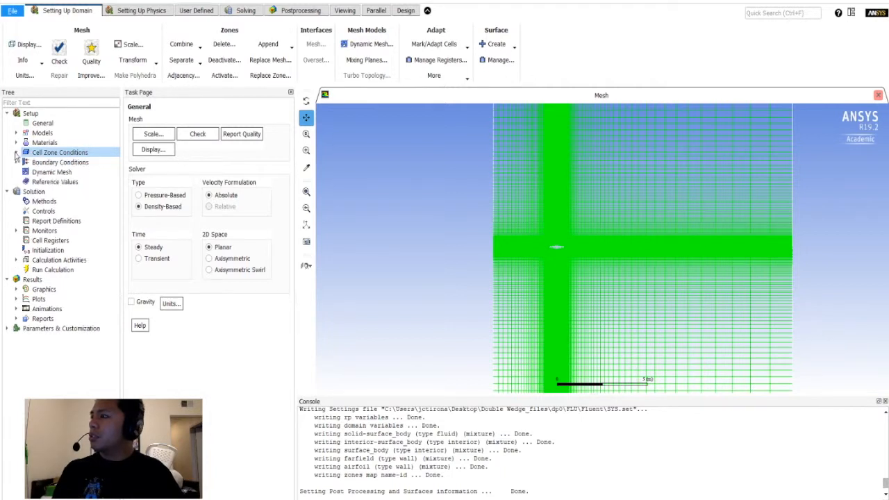
click(16, 161)
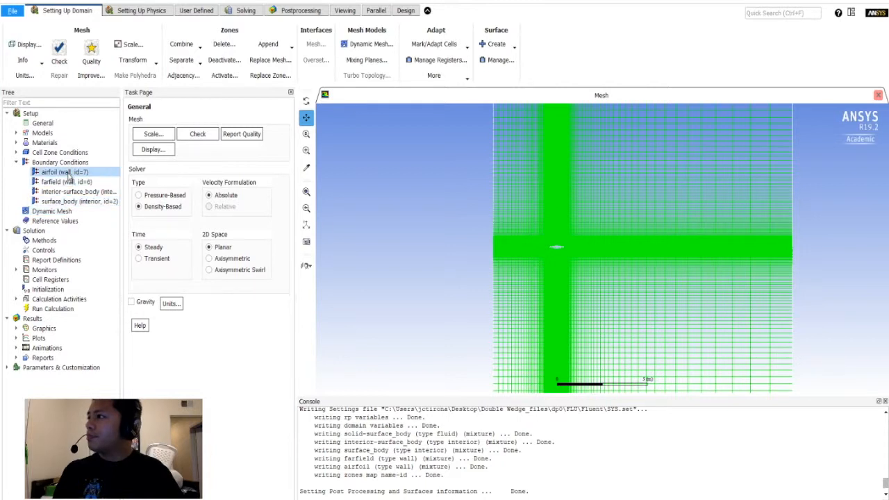
click(59, 161)
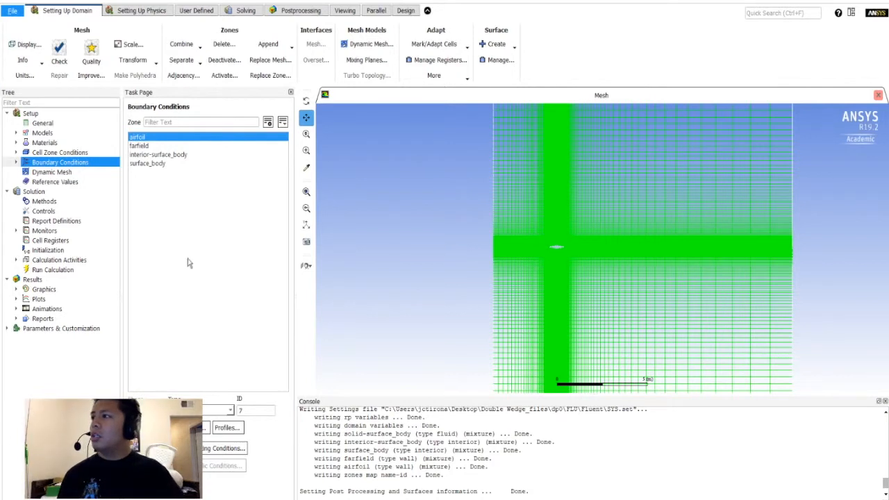
click(138, 146)
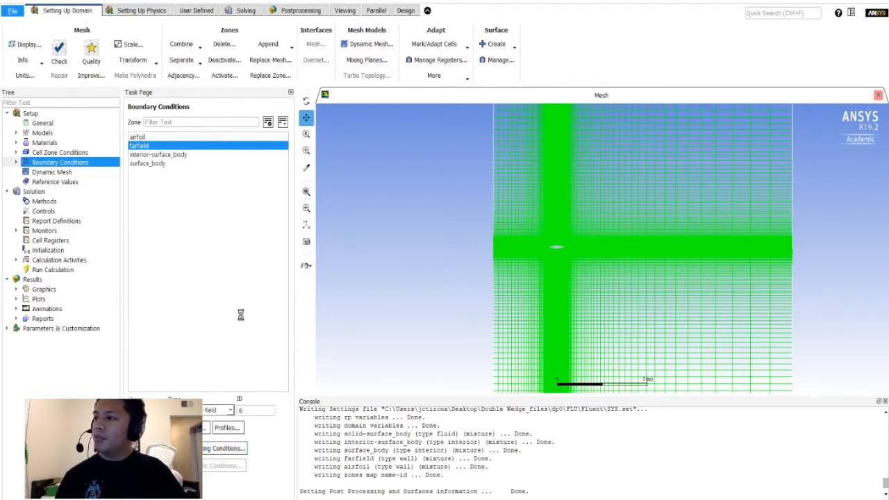
double_click(139, 146)
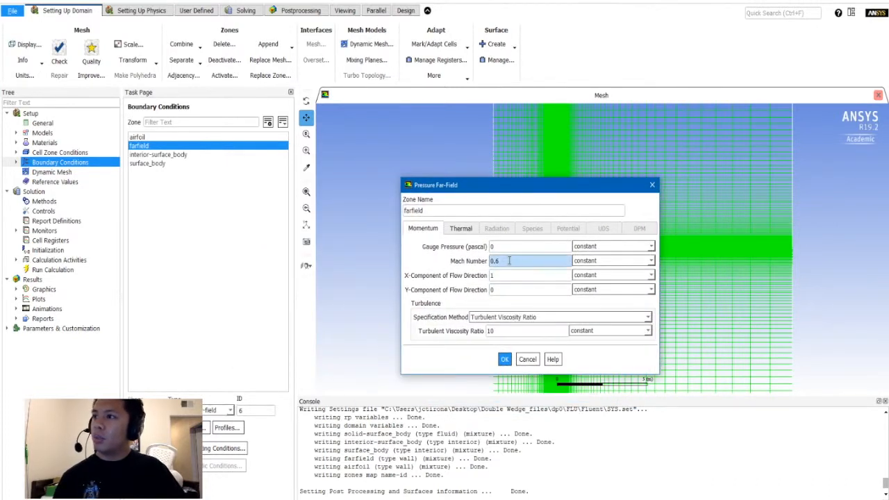
Set the farfield Mach number to 2 and the x-component of flow direction to 1
triple_click(530, 261)
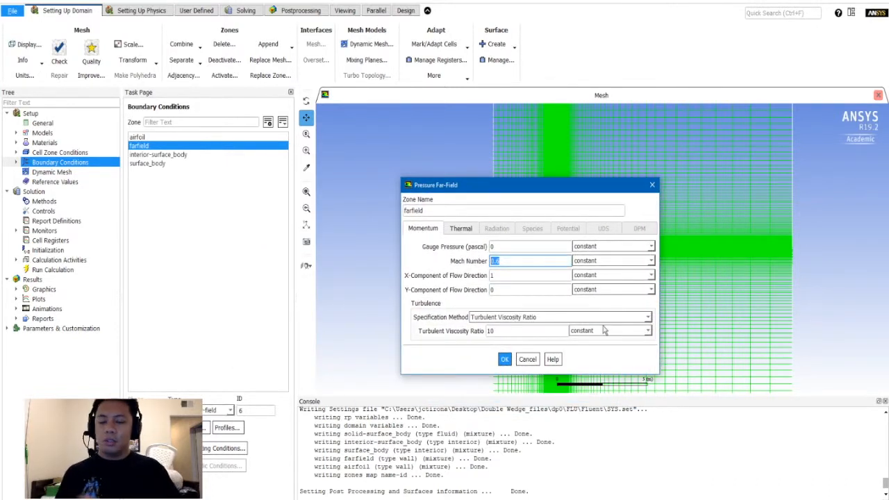
text(2)
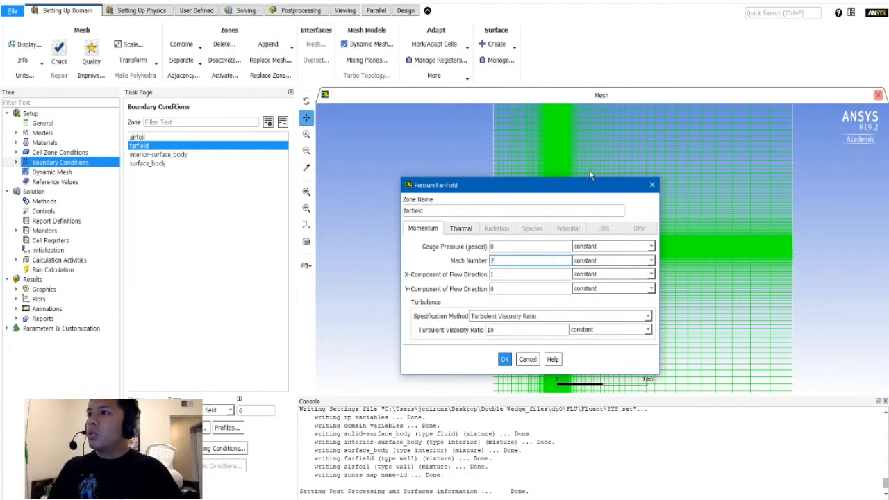
drag(528, 185, 596, 159)
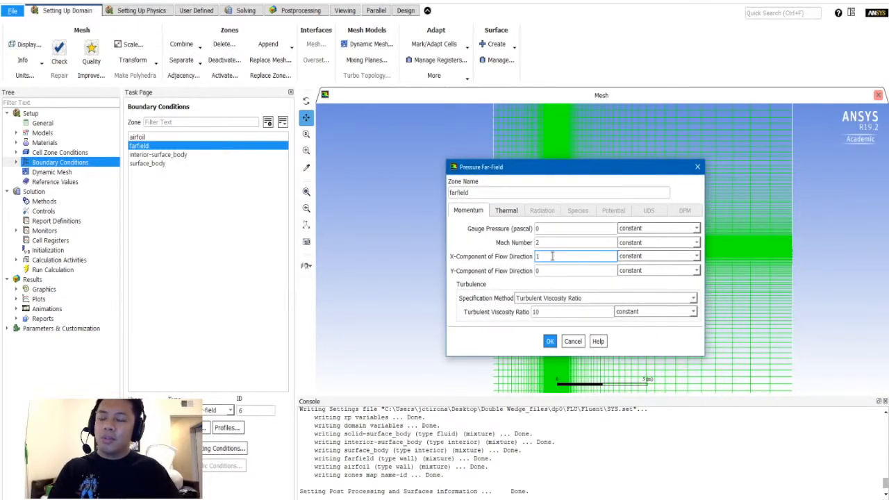
triple_click(575, 256)
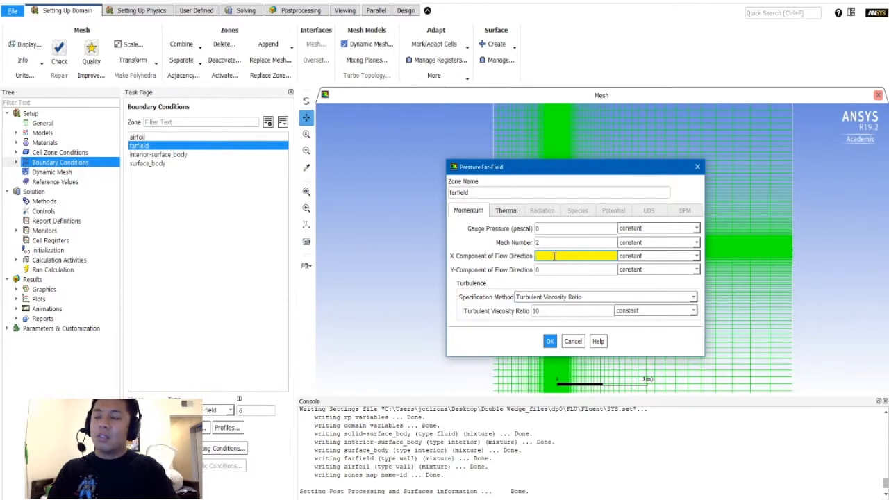
text(1)
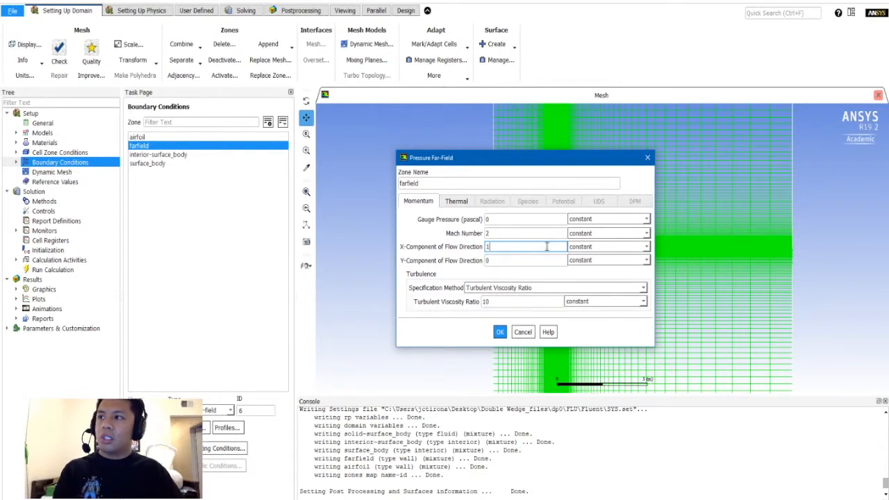
click(500, 331)
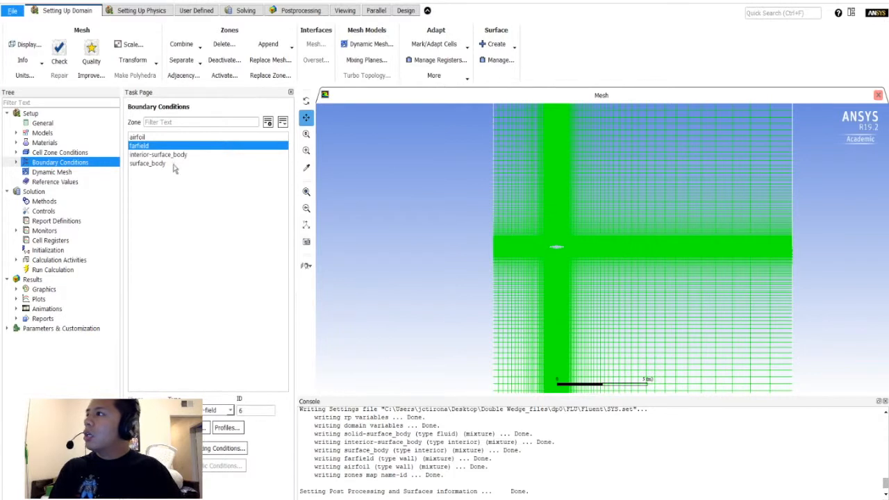
Compute the reference values from the farfield boundary (694.17 m/s, 300 K, density 1.176674)
click(158, 154)
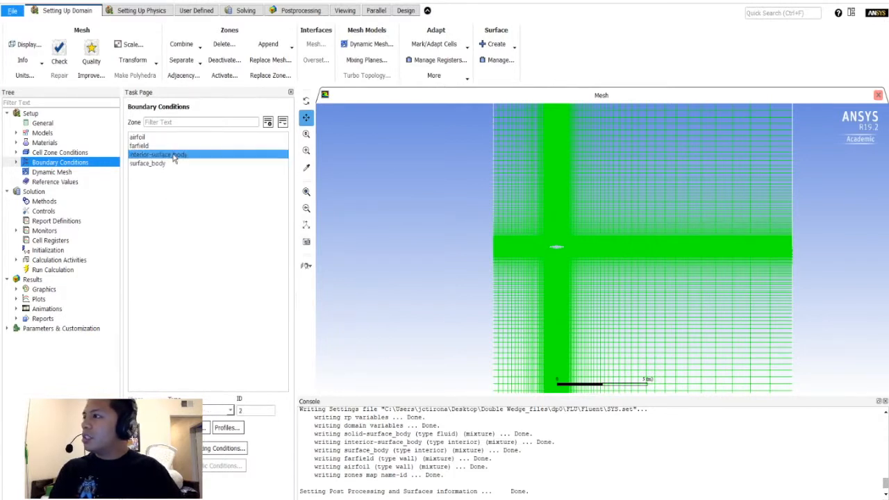
click(148, 164)
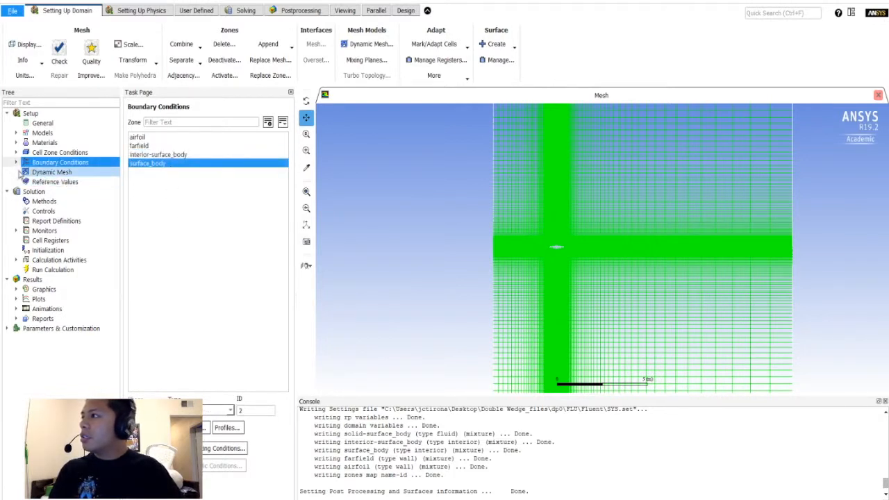
click(56, 181)
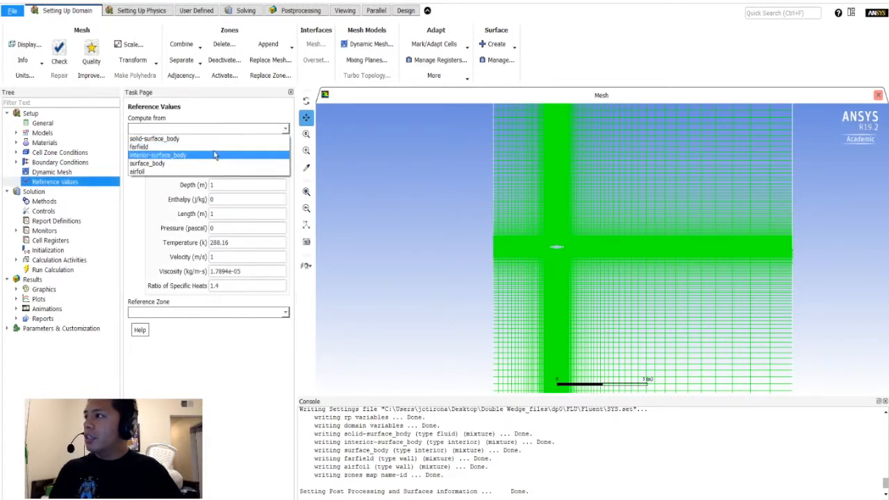
mouse_move(209, 148)
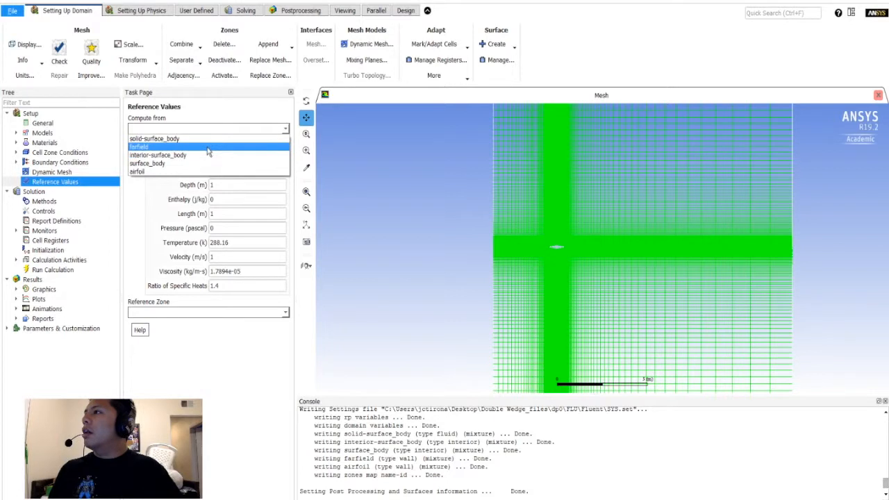
click(139, 147)
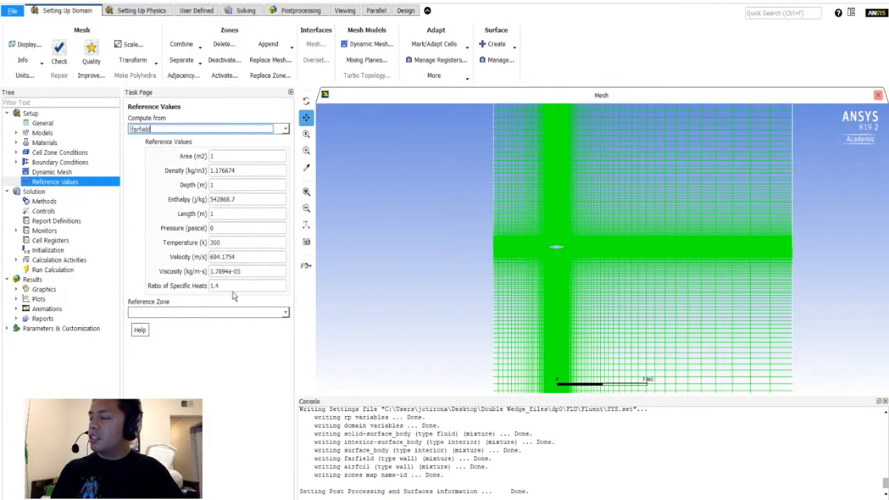
click(55, 181)
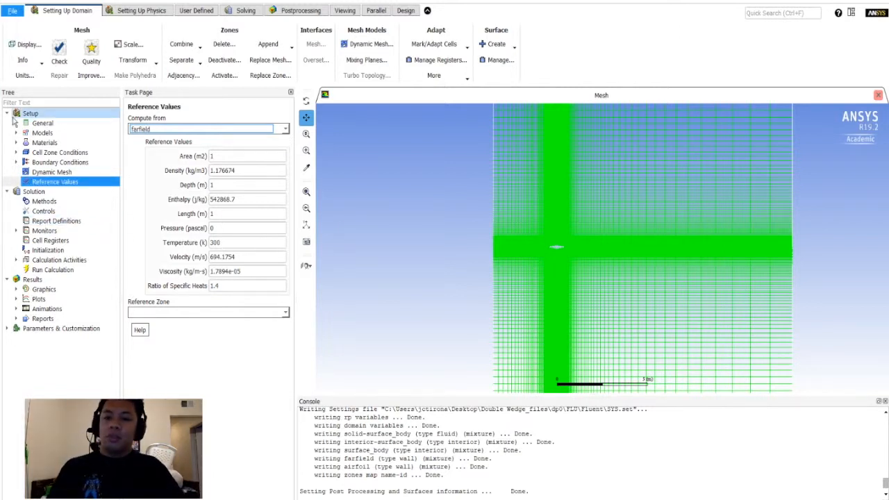
In Solution Methods, set Modified Turbulent Viscosity to Second Order Upwind
click(41, 122)
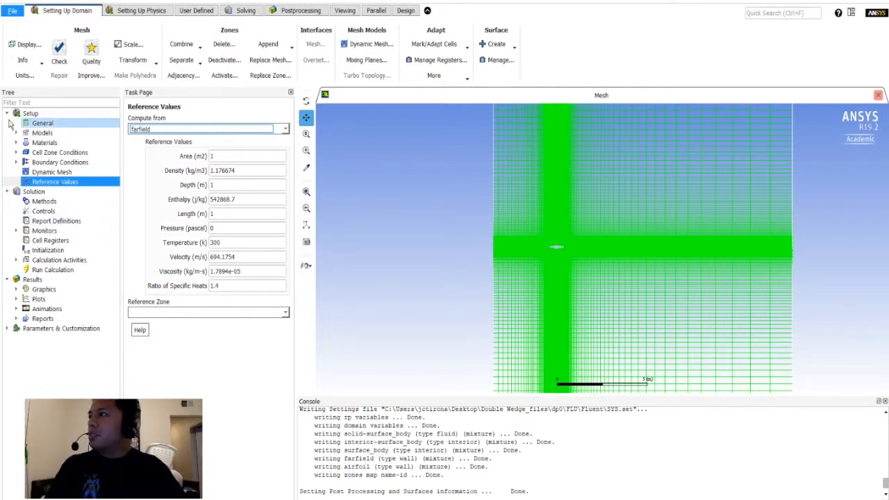
click(33, 192)
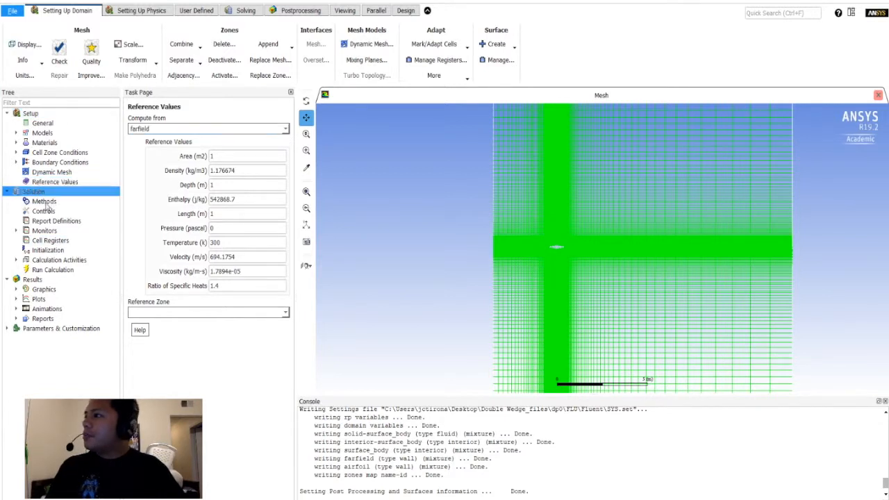
click(33, 191)
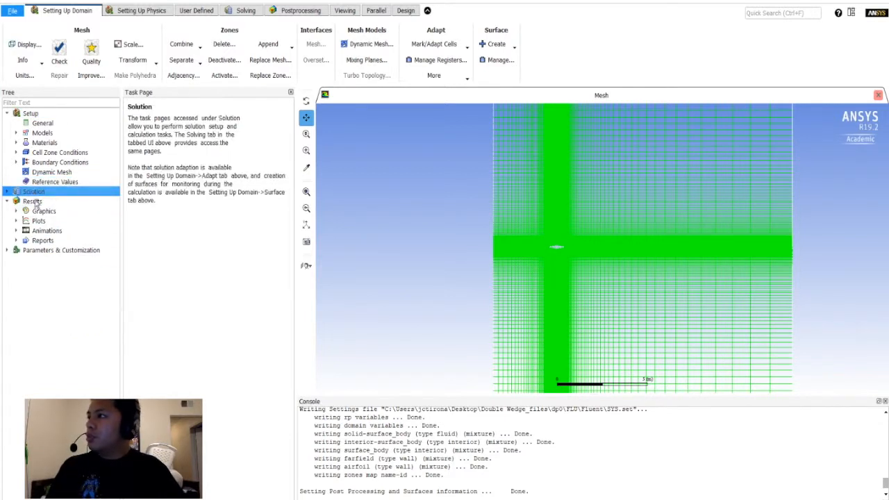
click(8, 192)
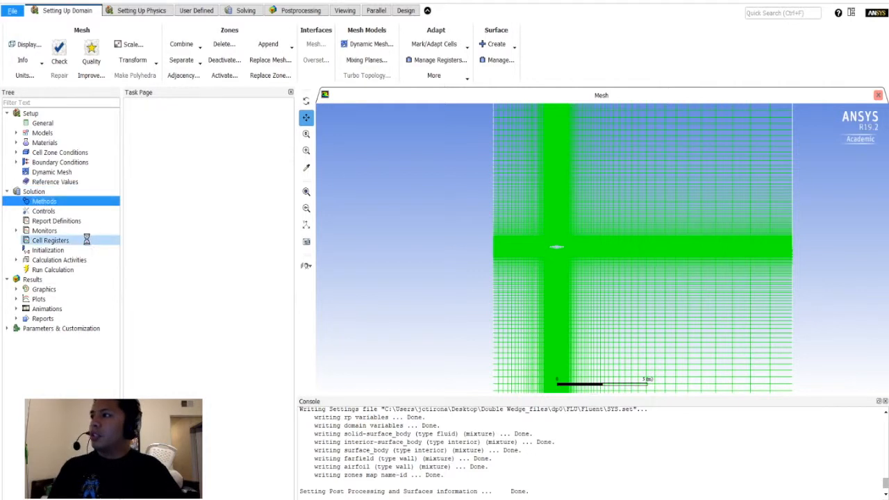
click(44, 200)
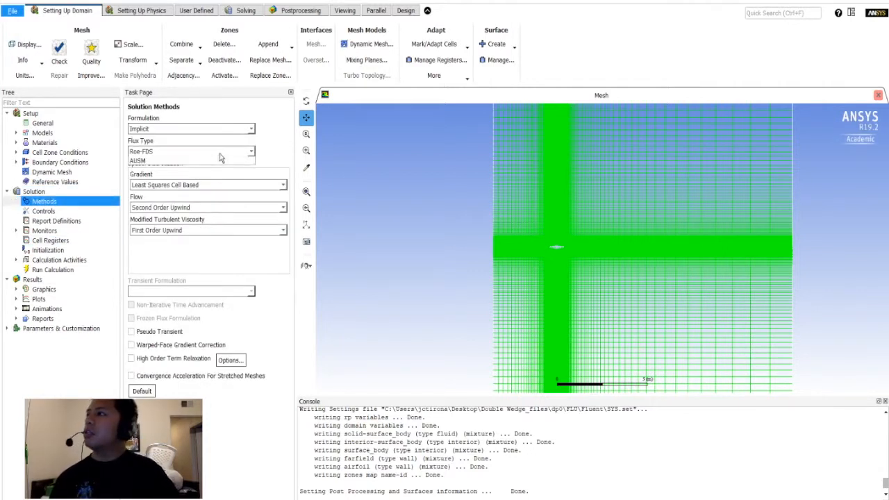
click(142, 152)
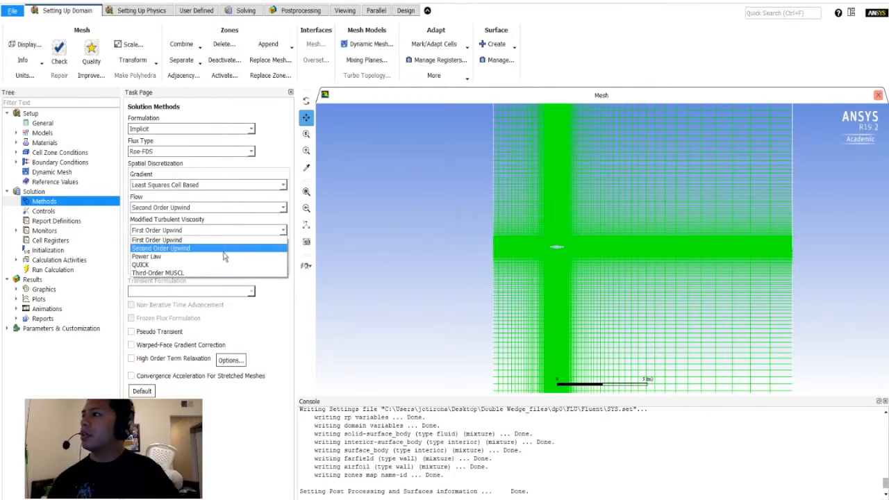
click(161, 248)
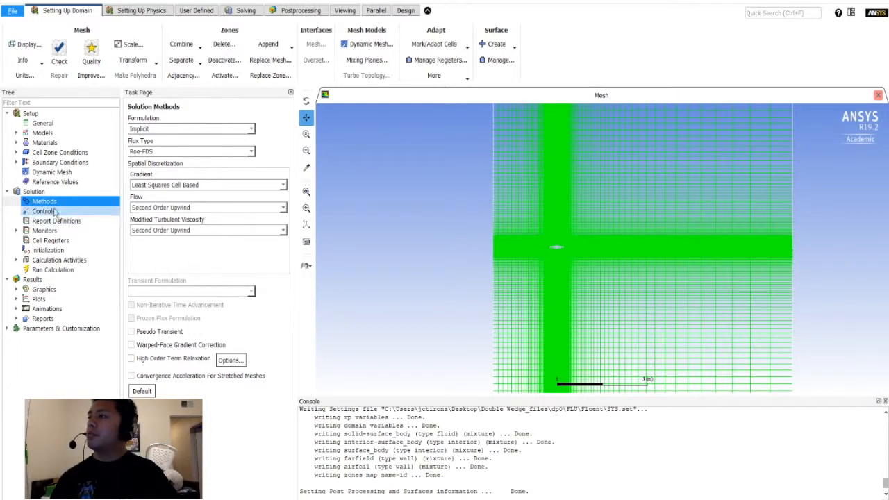
Create a lift coefficient report definition on the airfoil wall
click(44, 211)
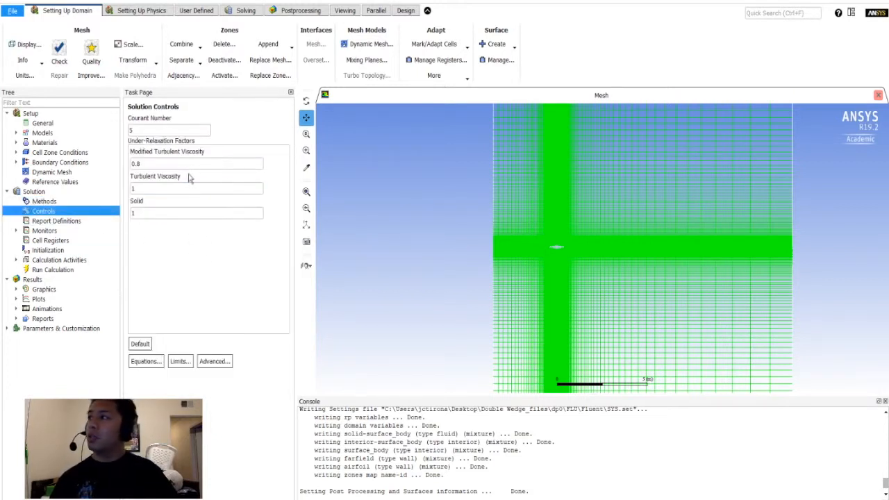
mouse_move(97, 237)
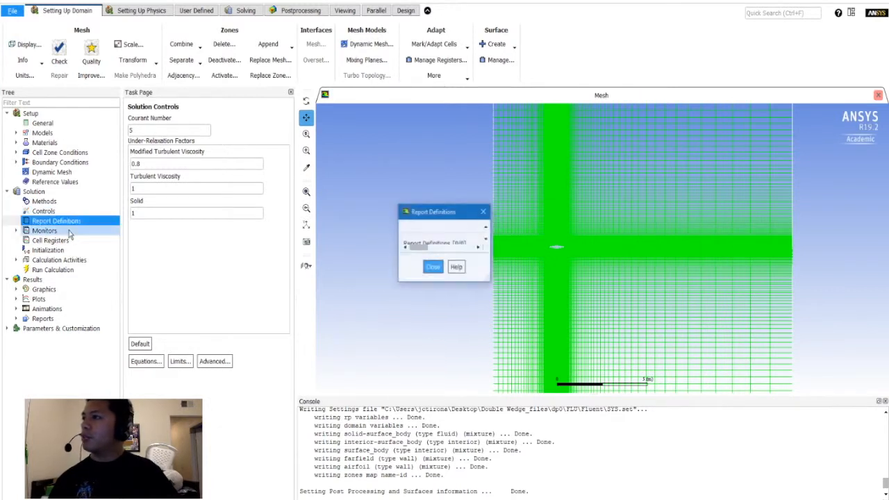
click(378, 245)
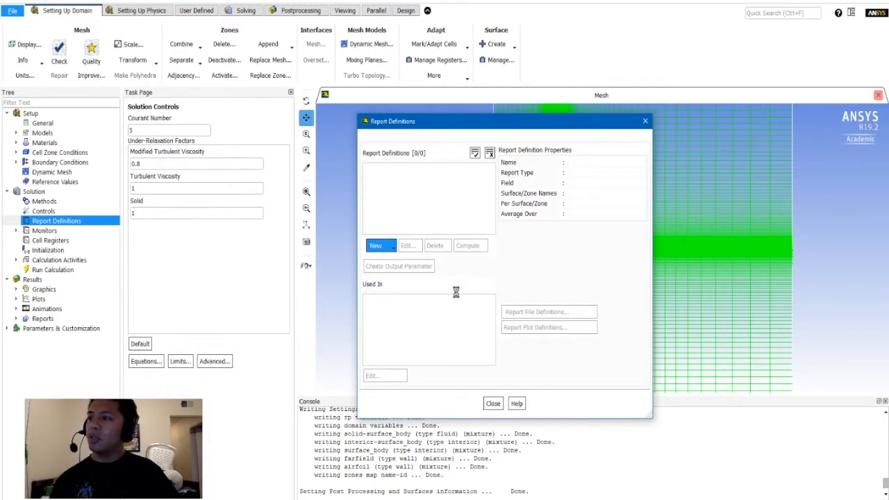
click(375, 244)
text(lift)
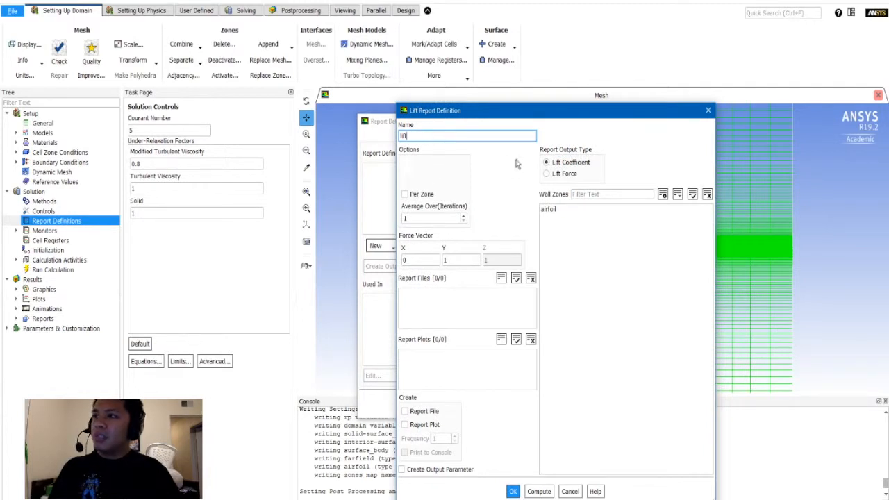
click(549, 209)
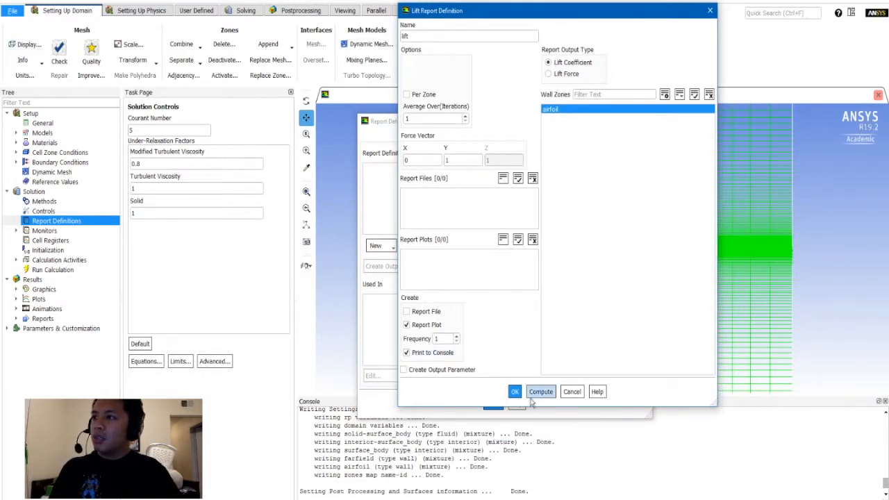
click(375, 245)
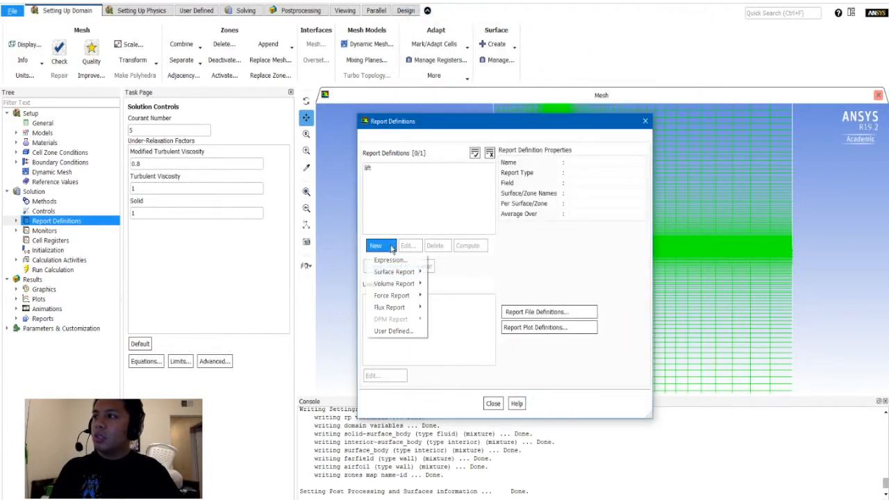
mouse_move(392, 294)
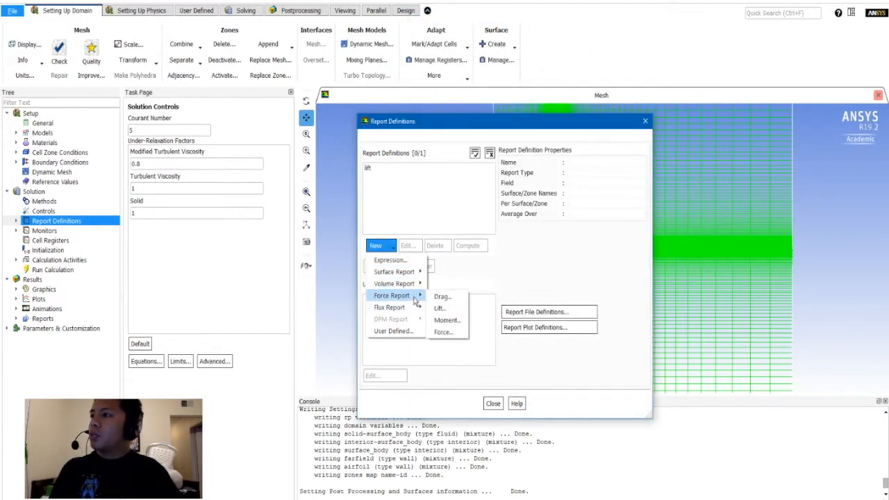
Create a drag coefficient report on the airfoil, plotted during solving
click(442, 298)
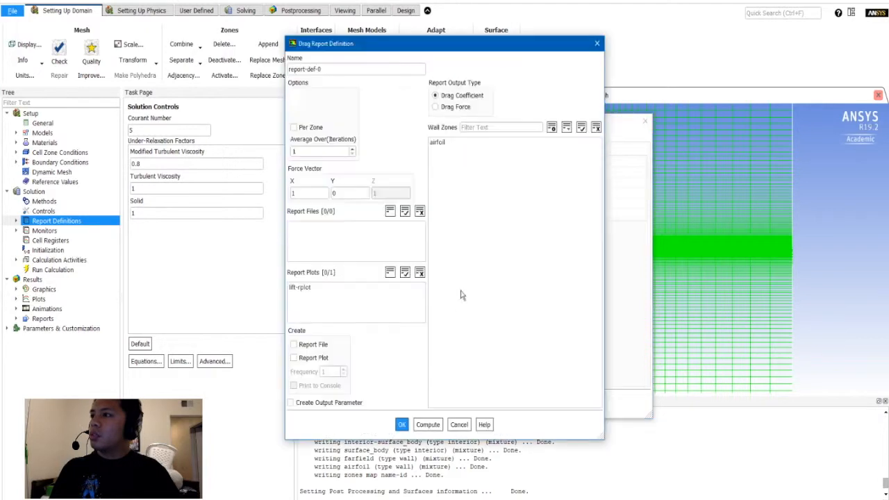
click(458, 141)
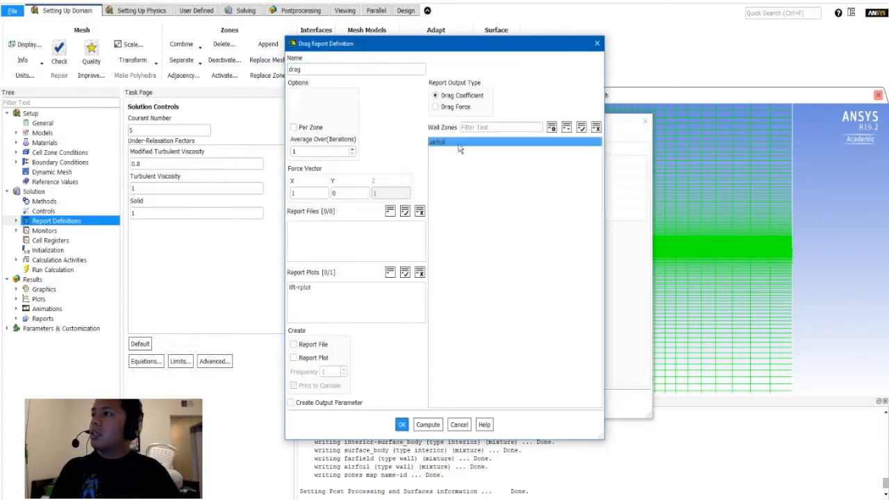
click(294, 358)
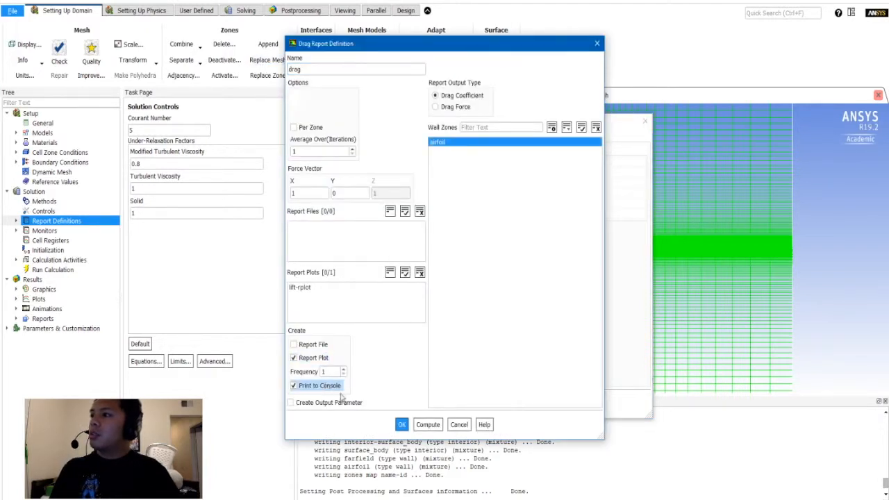
click(380, 245)
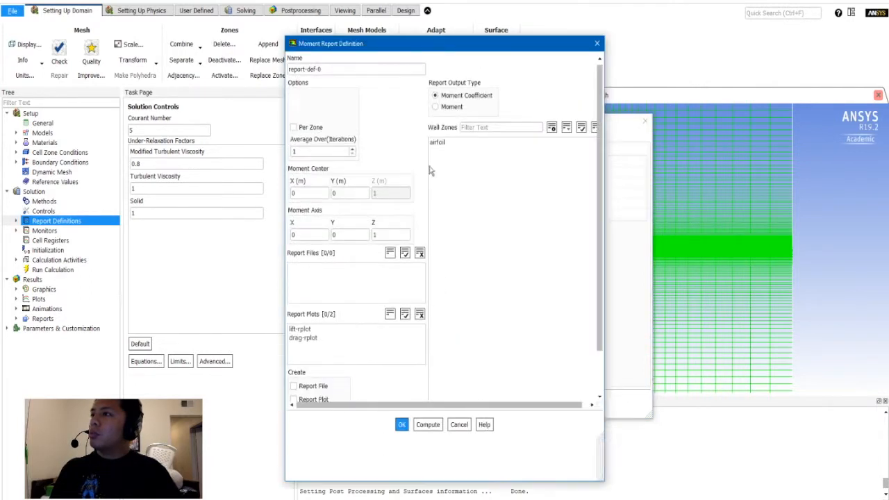
Create a moment report named 'moment' on the airfoil, plotted and printed to console
text(moment)
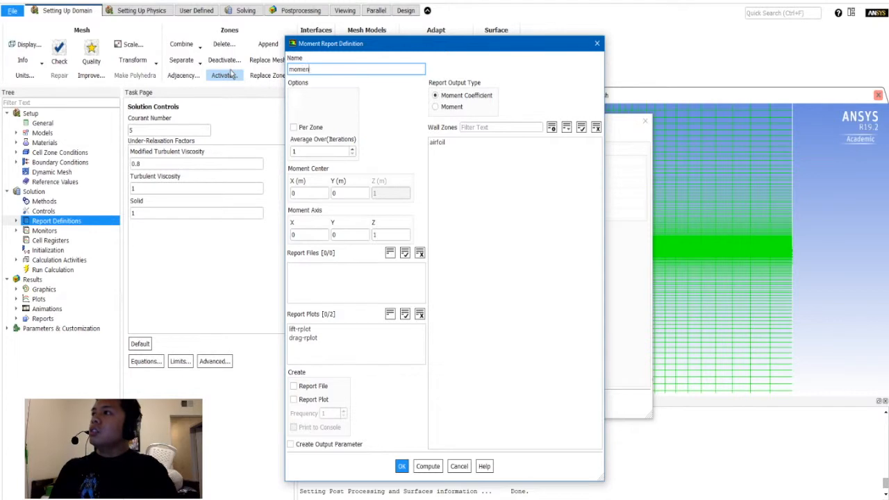
click(439, 142)
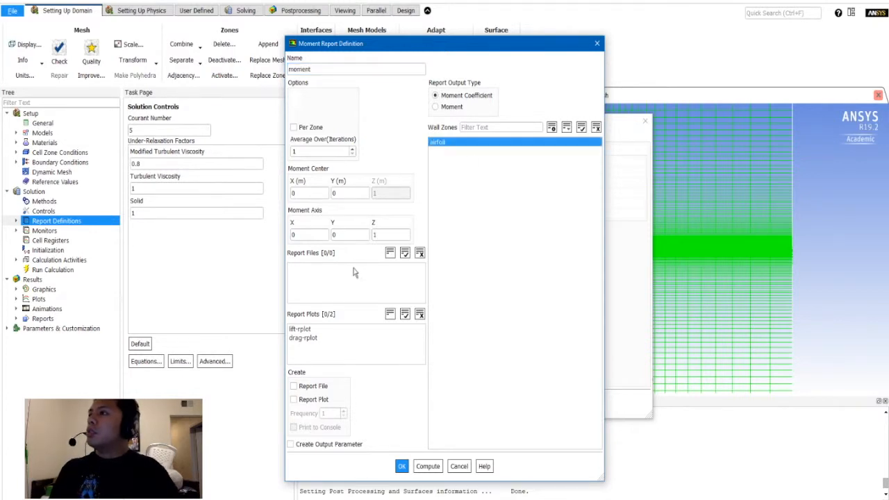
click(293, 428)
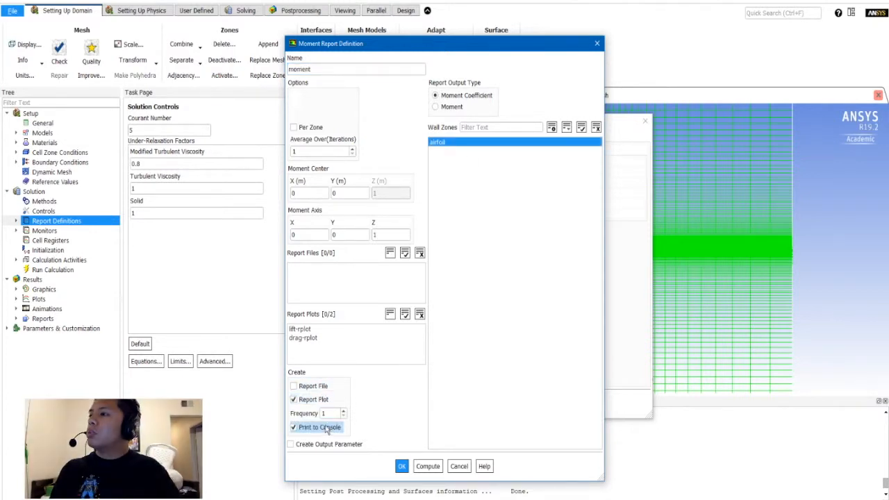
click(401, 467)
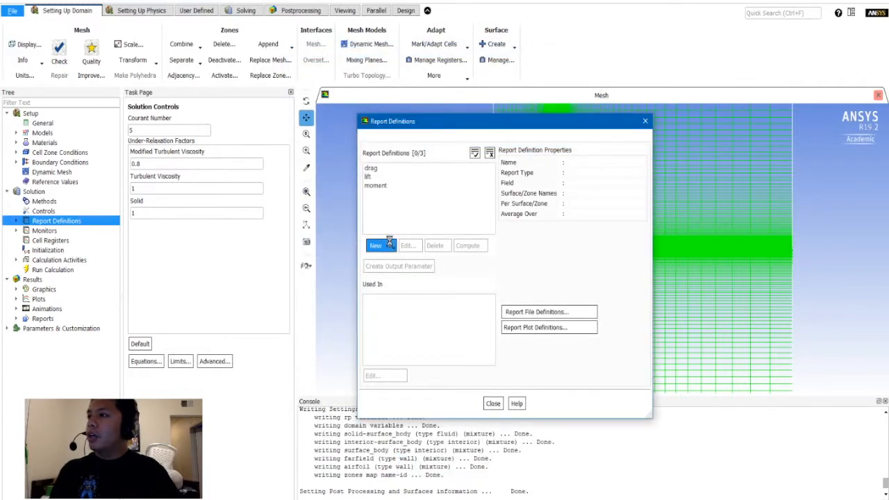
Add a total heat transfer rate flux report over airfoil and farfield, plotted during the run
click(376, 245)
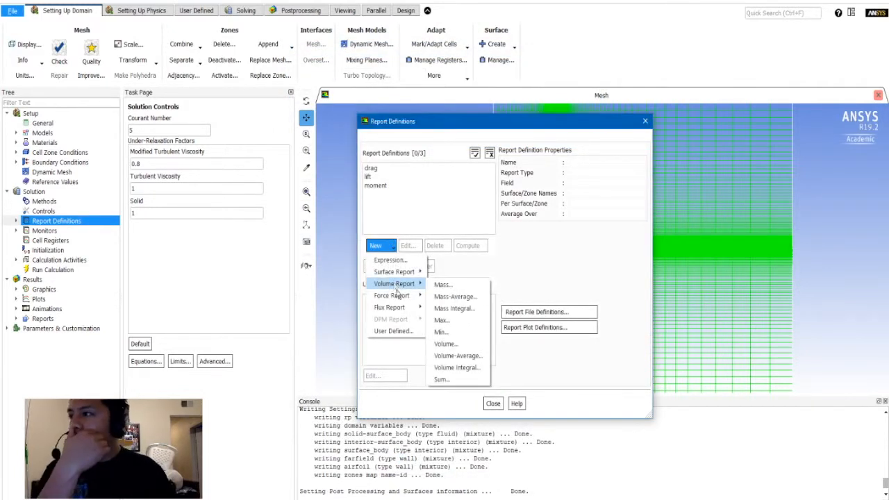
mouse_move(390, 307)
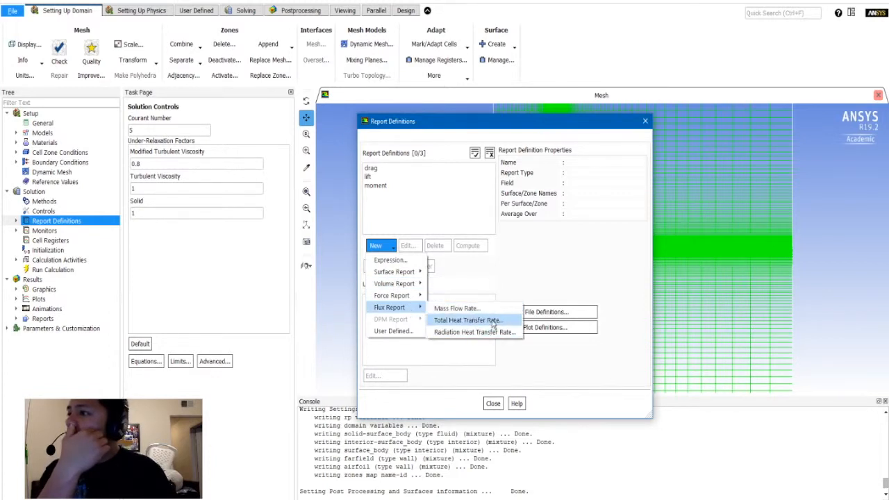
click(470, 319)
text(heat-transfer)
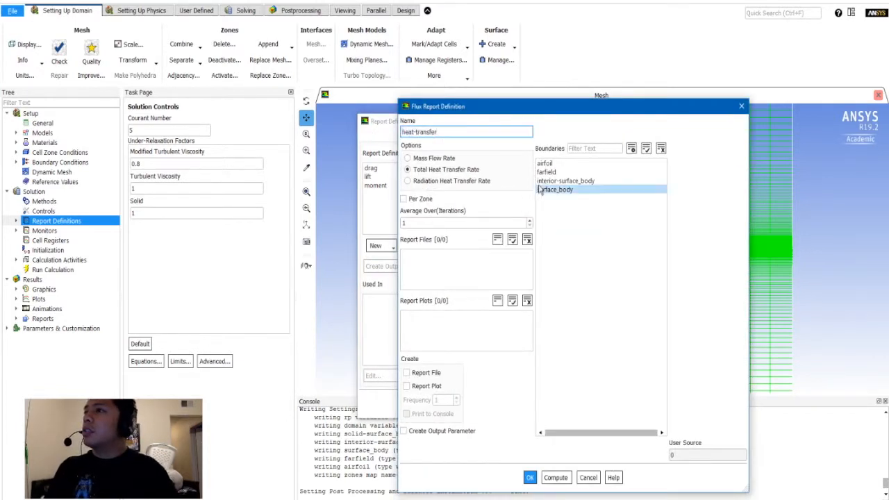
click(545, 163)
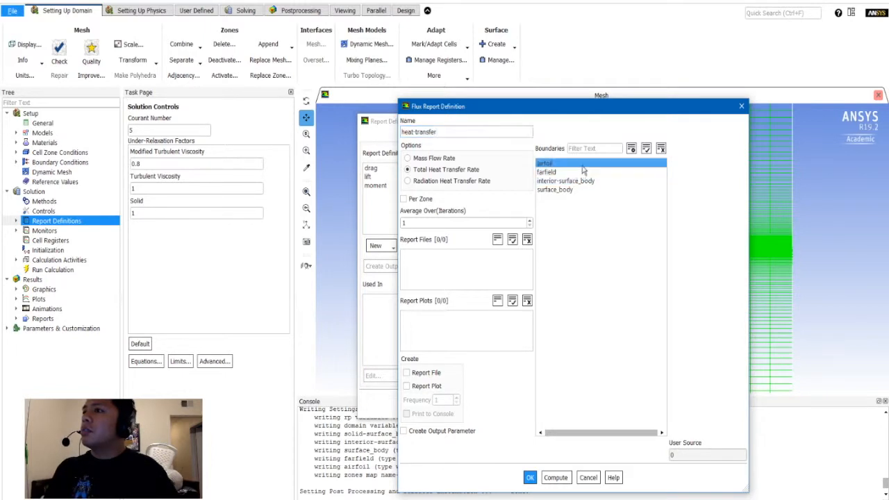
click(548, 173)
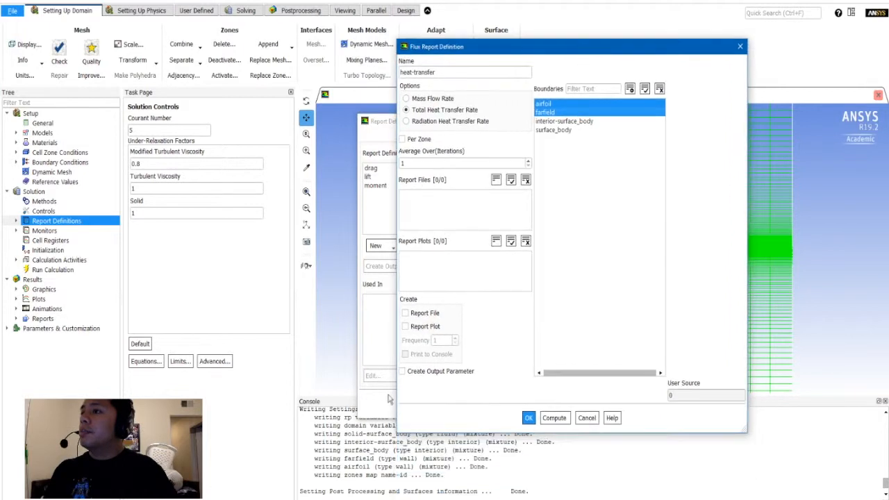
click(406, 326)
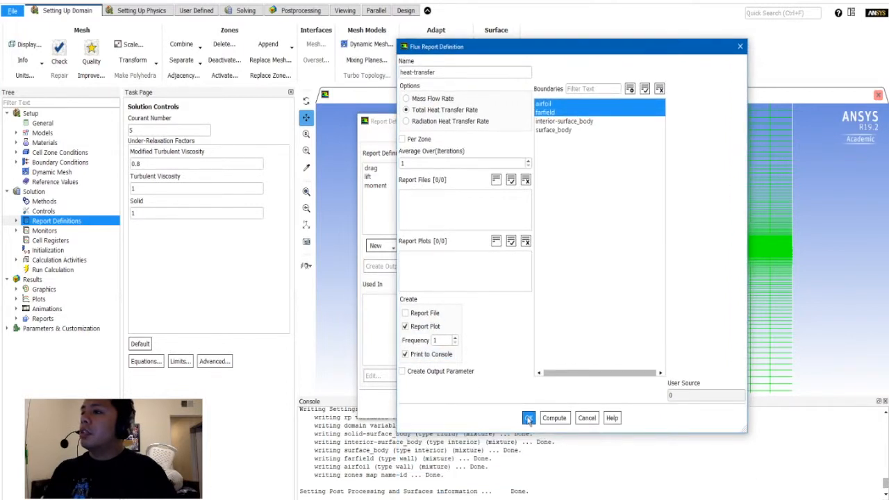
click(528, 417)
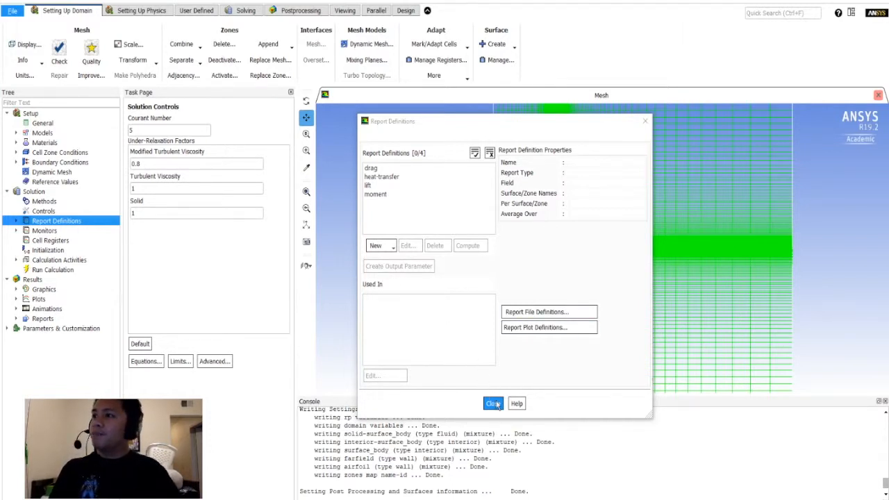
click(493, 403)
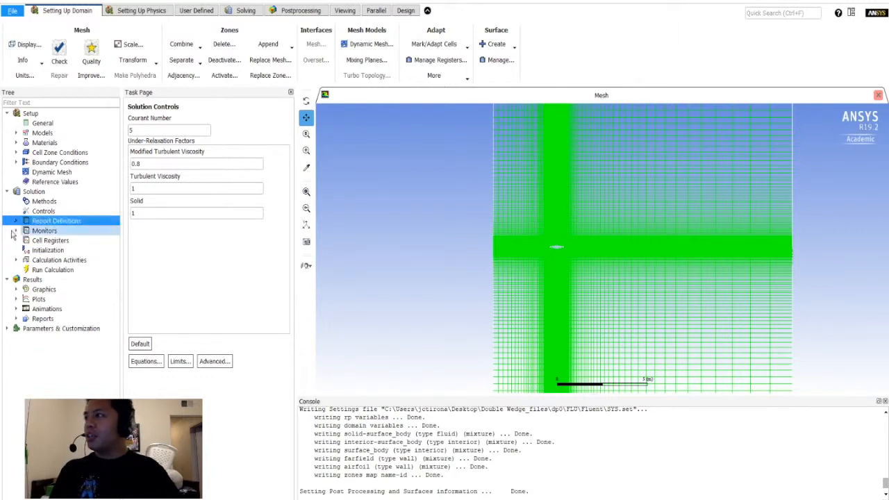
click(17, 230)
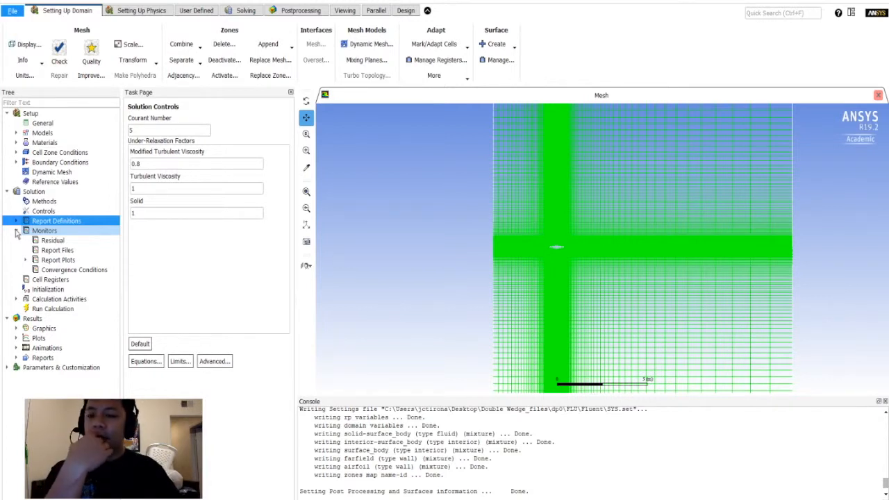
click(53, 239)
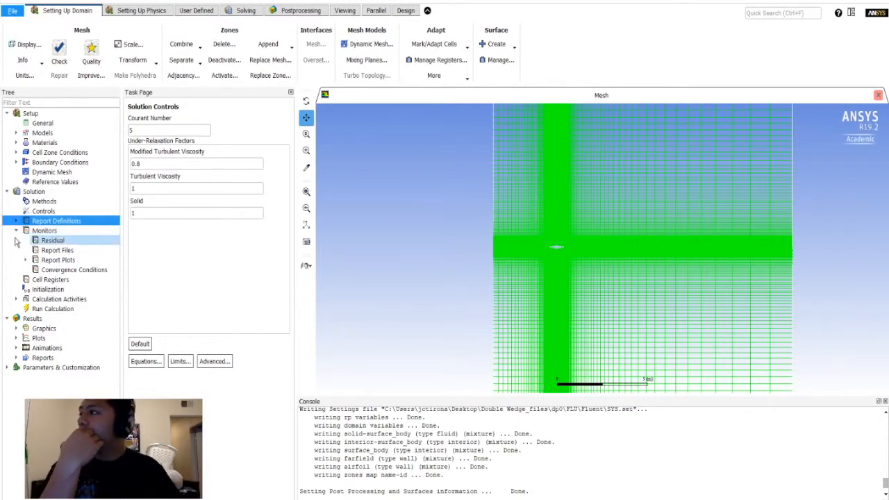
click(45, 231)
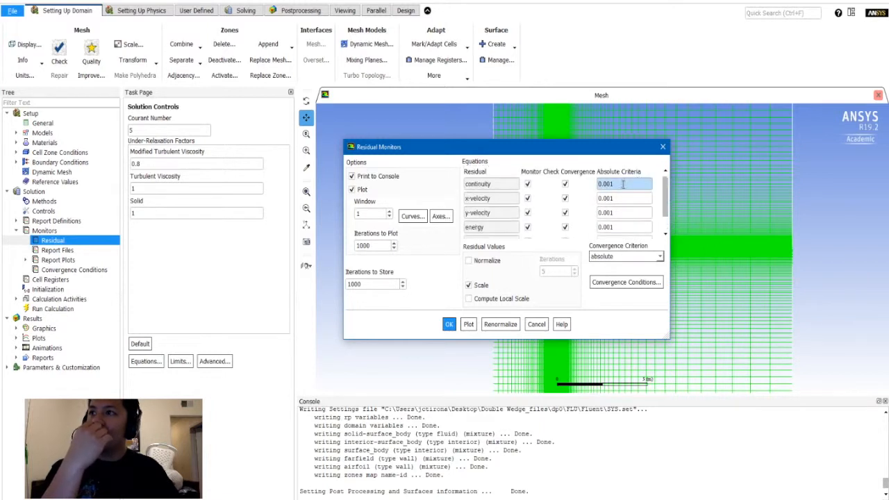
click(622, 183)
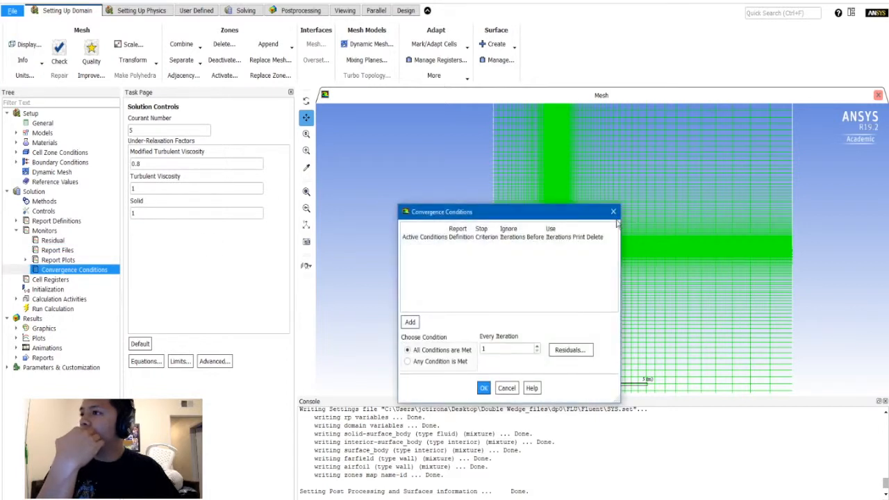
mouse_move(613, 212)
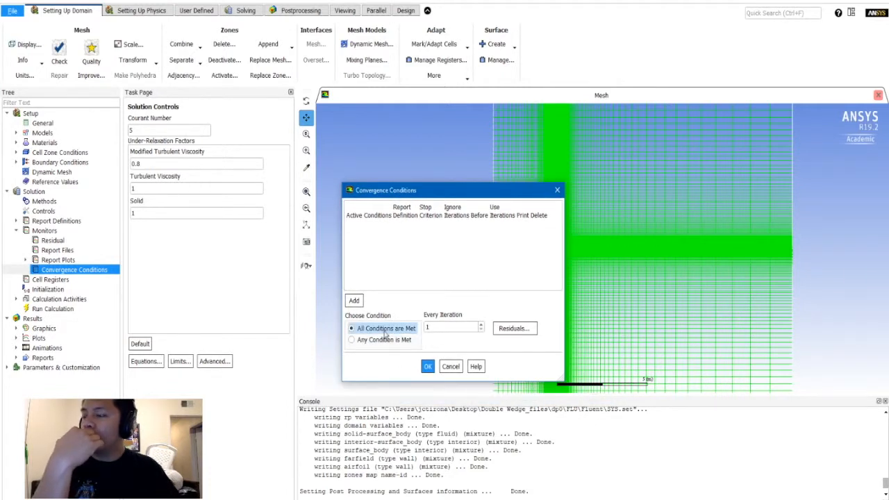
click(428, 367)
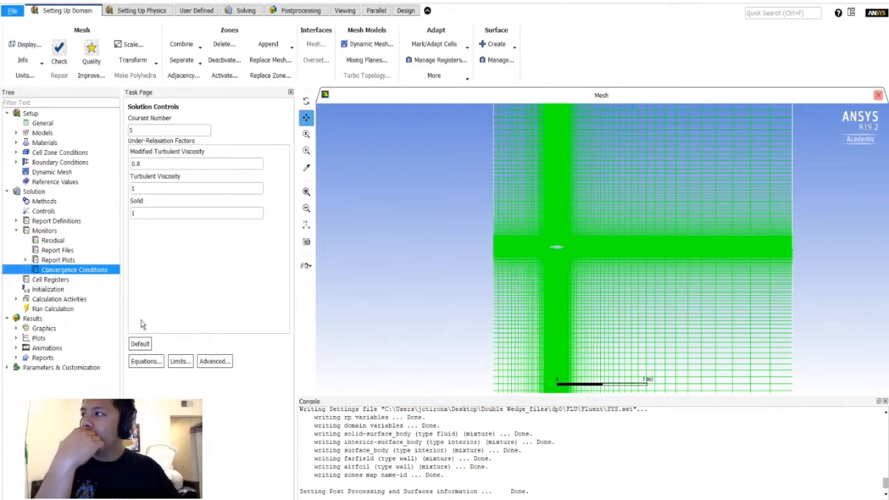
click(53, 239)
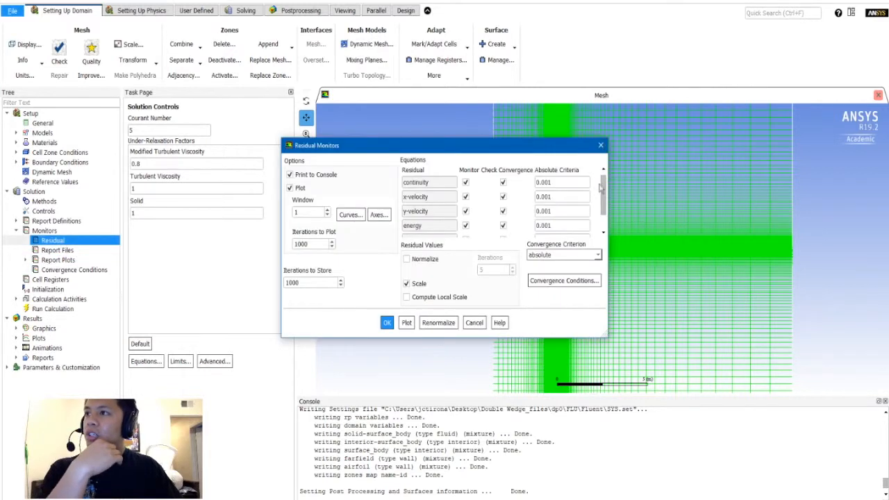
click(428, 197)
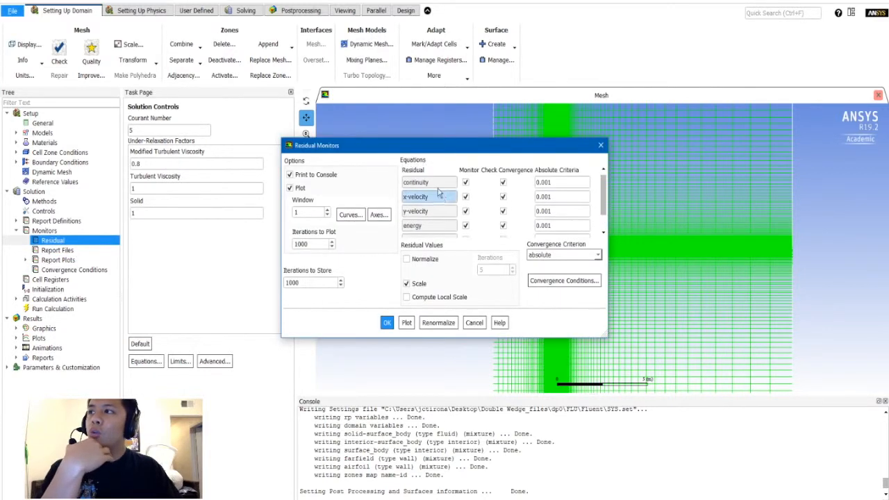
scroll(down, 3)
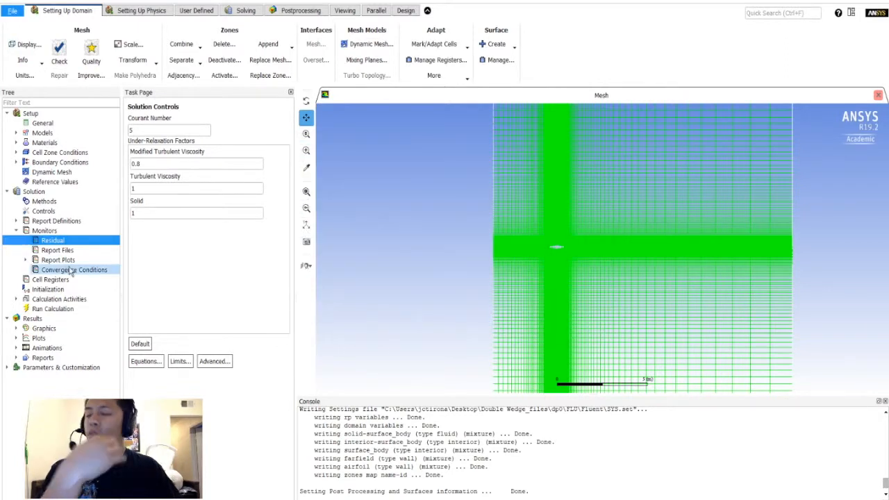
click(59, 299)
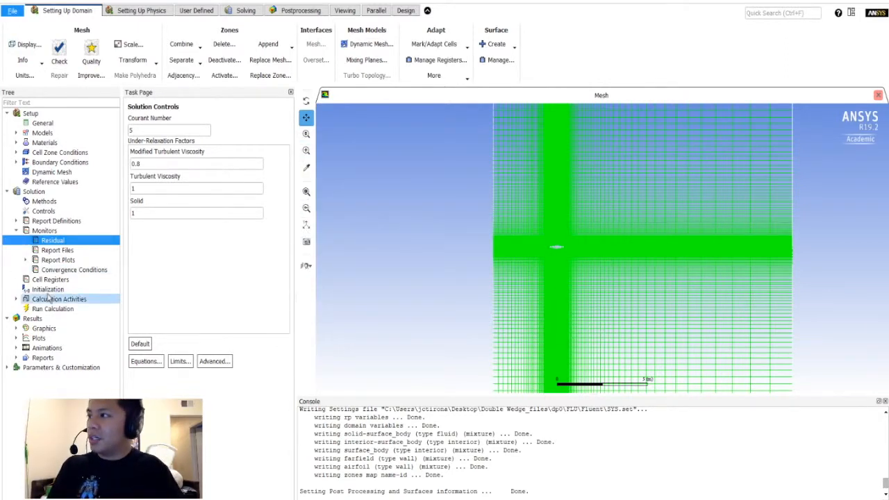
Initialize the flow with standard initialization computed from the farfield (x-velocity 694.1754 m/s)
click(47, 289)
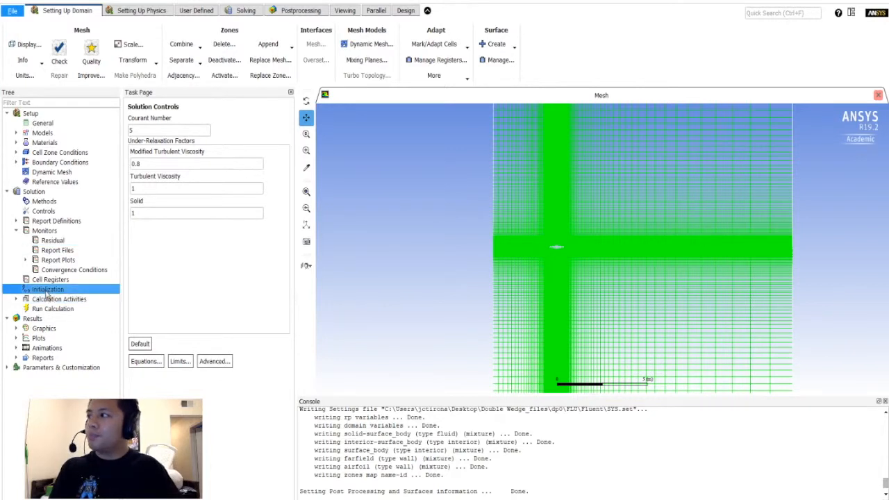
click(48, 289)
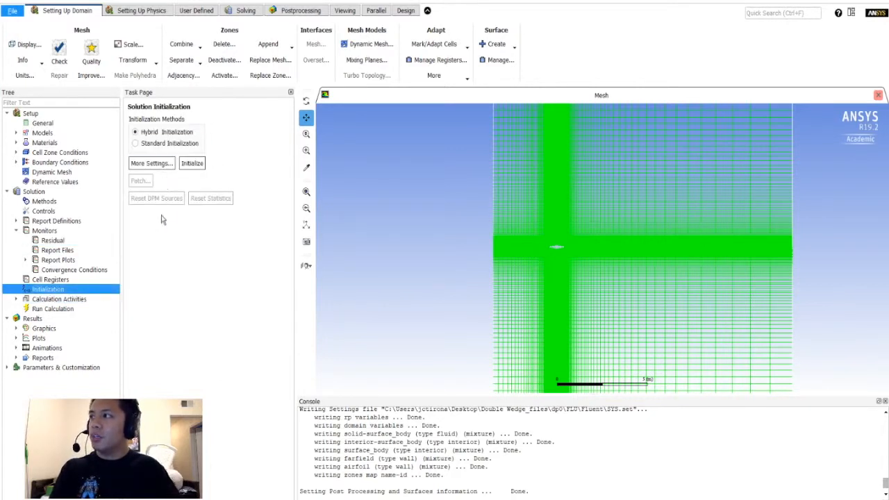
click(135, 143)
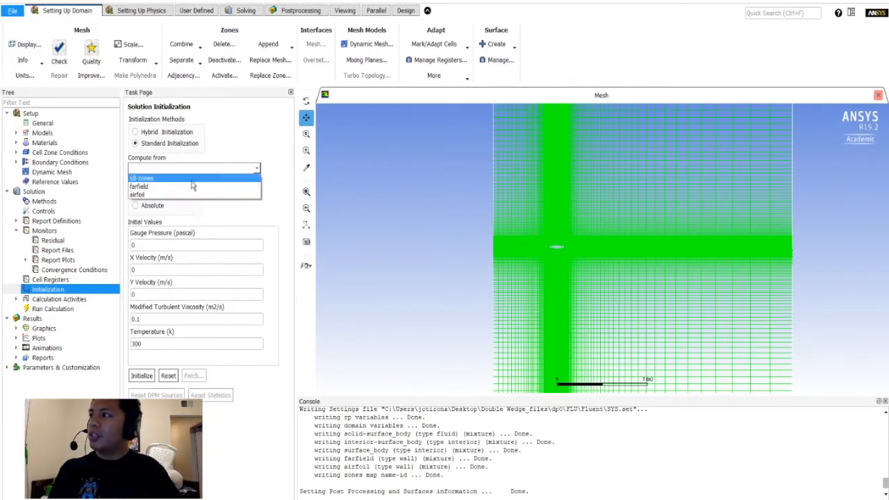
click(139, 186)
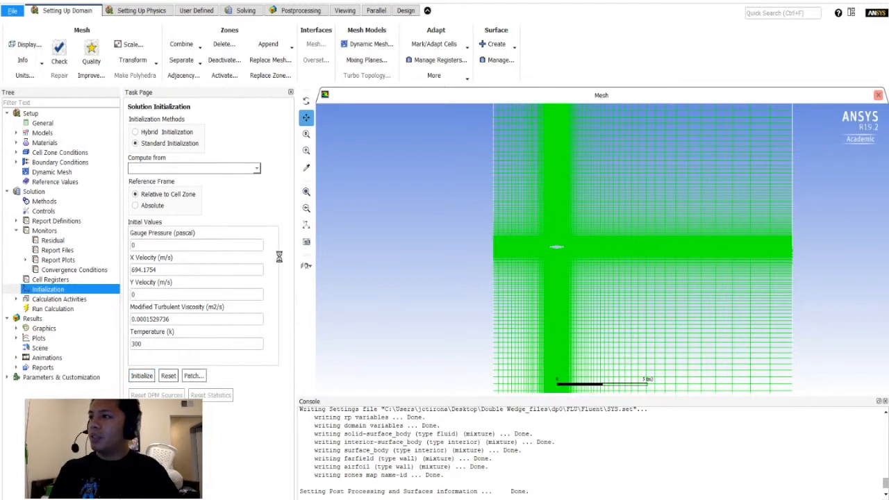
mouse_move(200, 230)
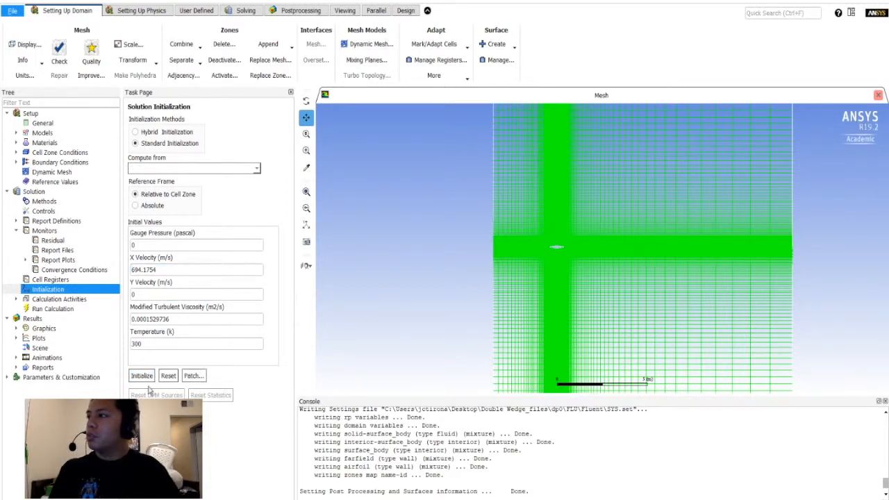
click(53, 308)
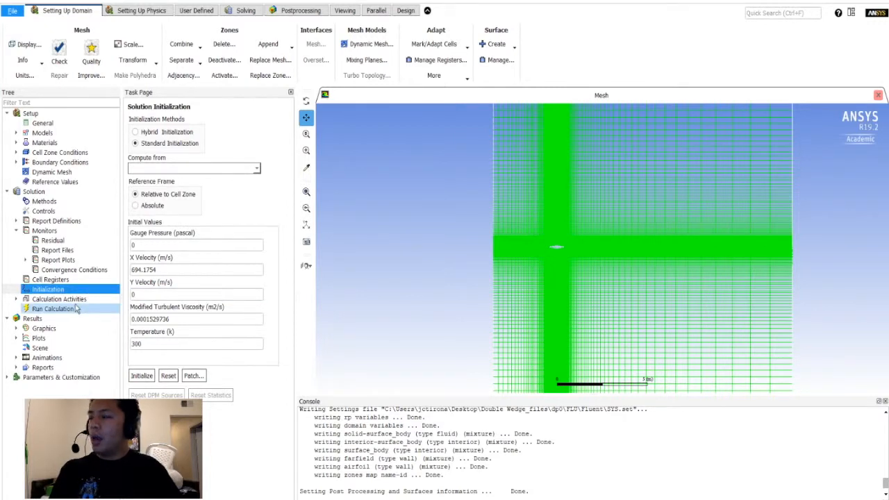
Set 1000 iterations and launch the calculation
click(17, 299)
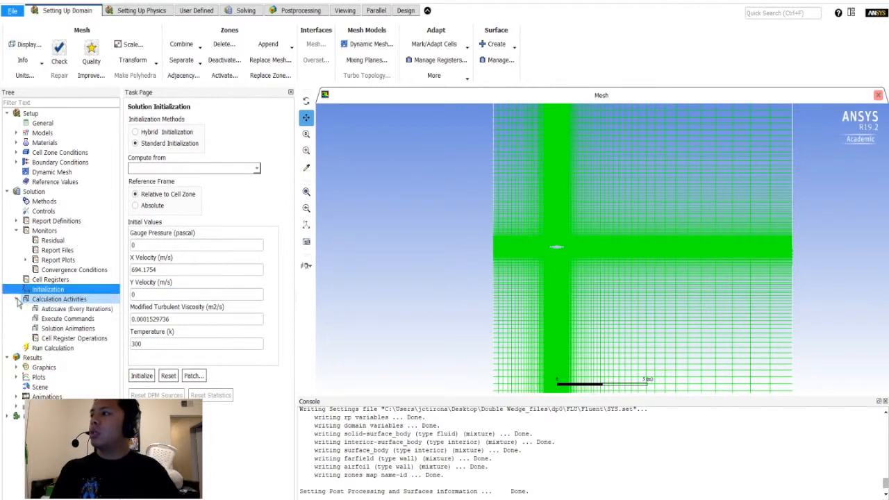
click(16, 298)
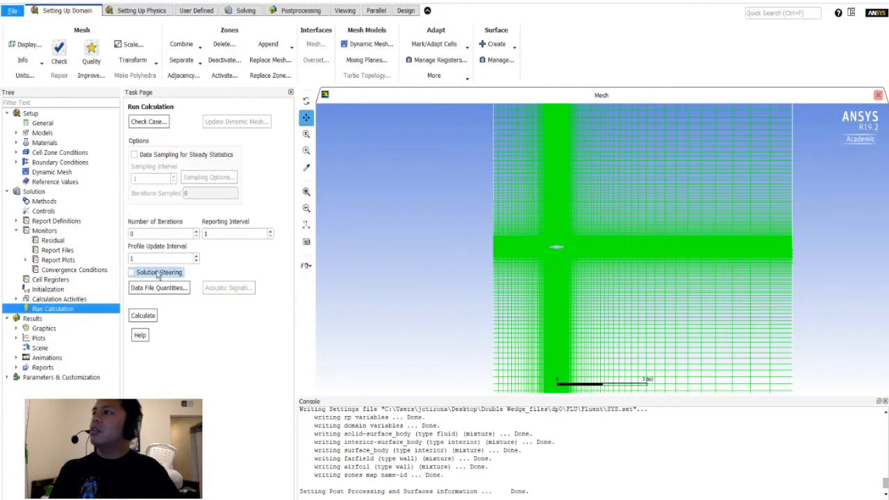
click(160, 234)
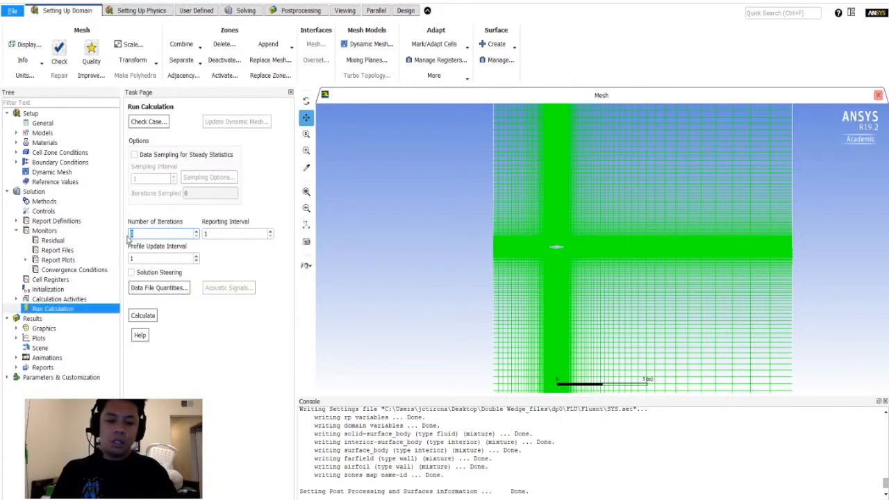
text(1000)
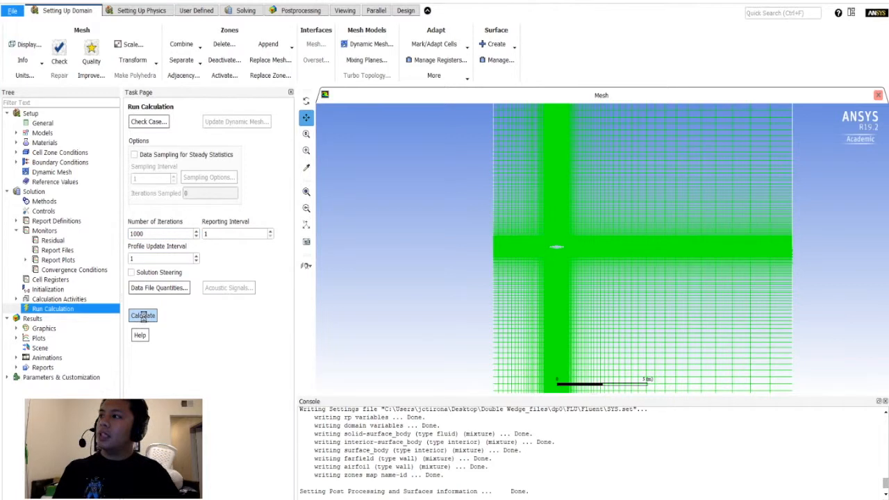
click(142, 315)
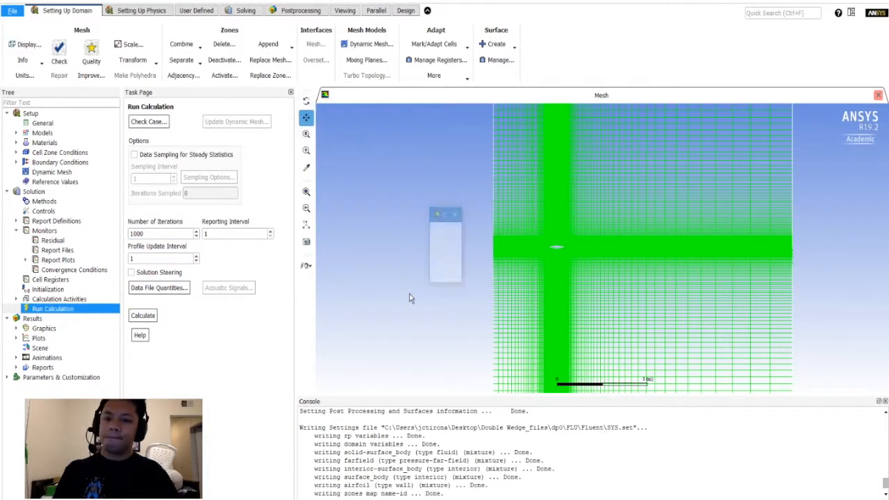